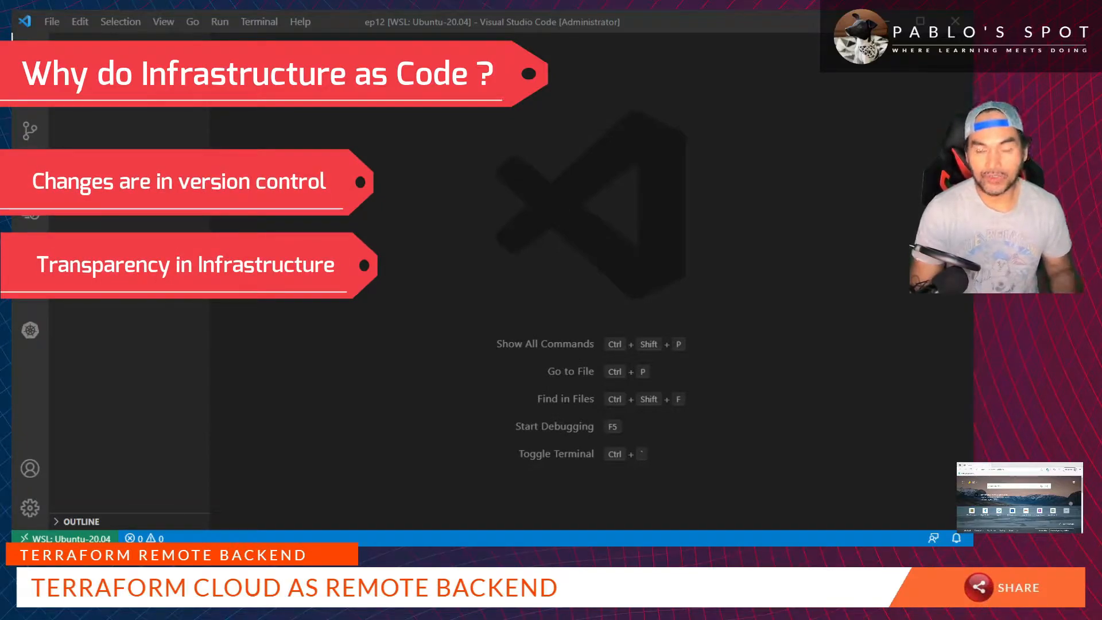
Sign up for a free Terraform Cloud account with username, email and password and create it.
{"action": "left_click", "coordinate": [30, 49]}
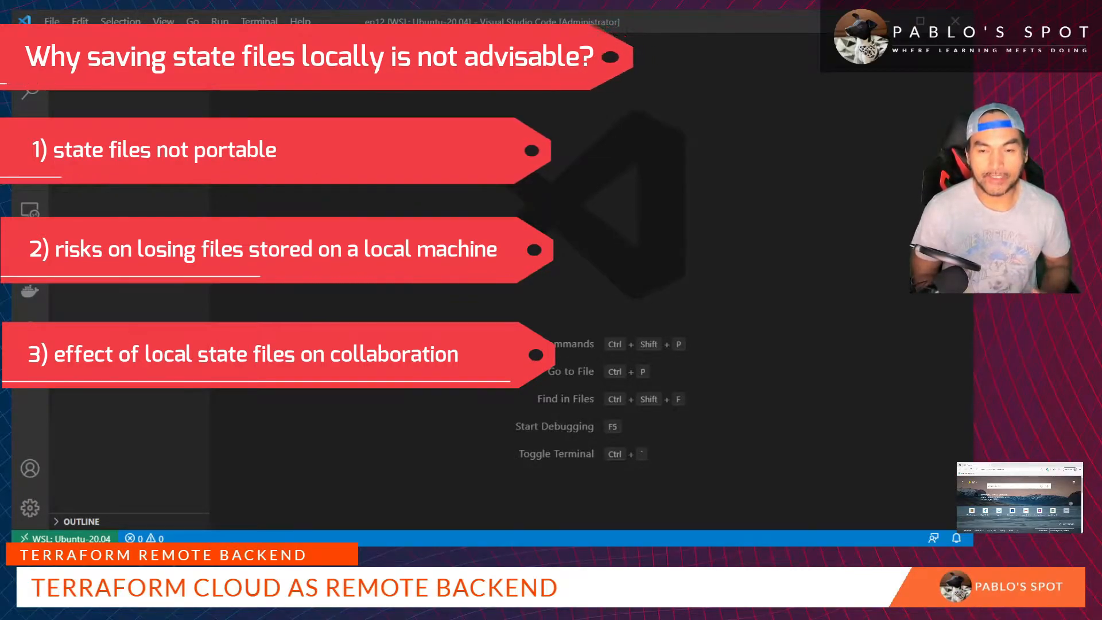
{"action": "left_click", "coordinate": [29, 51]}
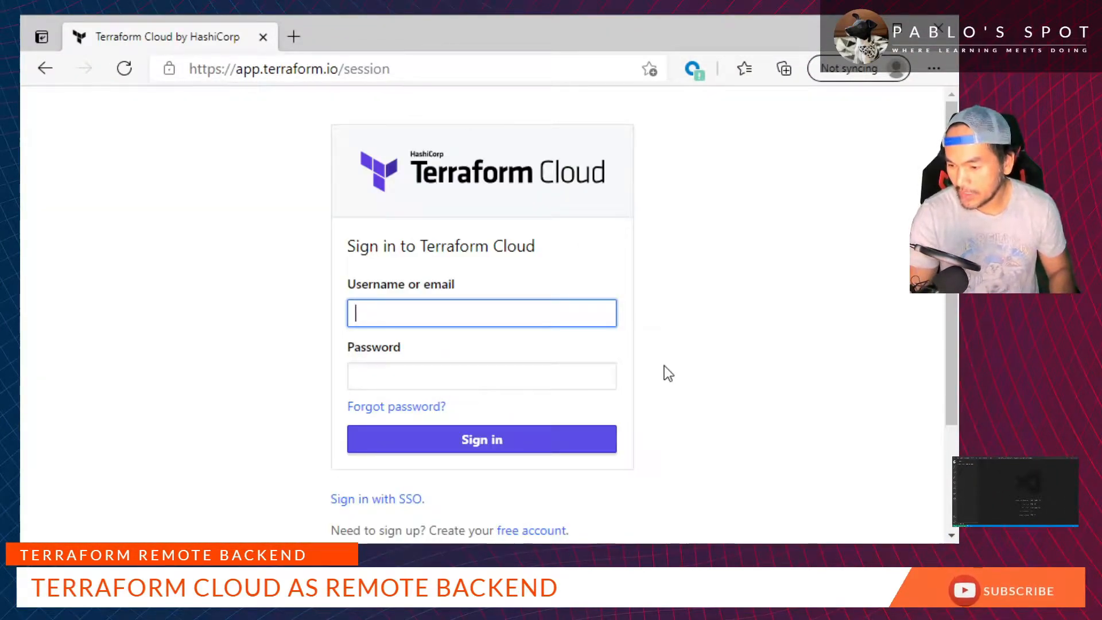
{"action": "scroll", "scroll_direction": "down", "scroll_amount": 3}
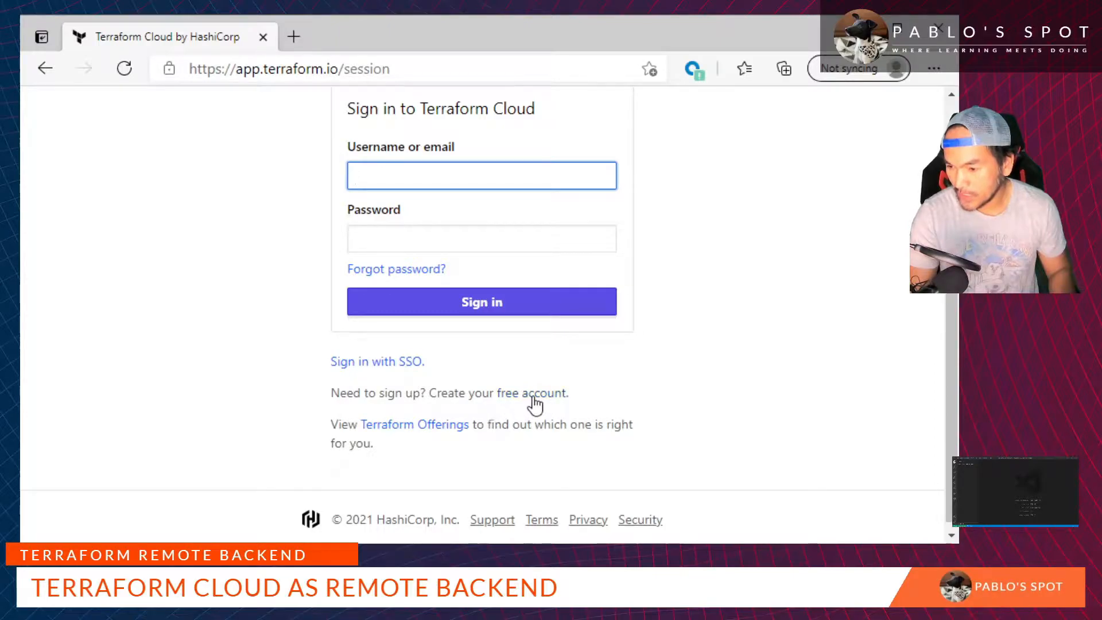
{"action": "left_click", "coordinate": [538, 392]}
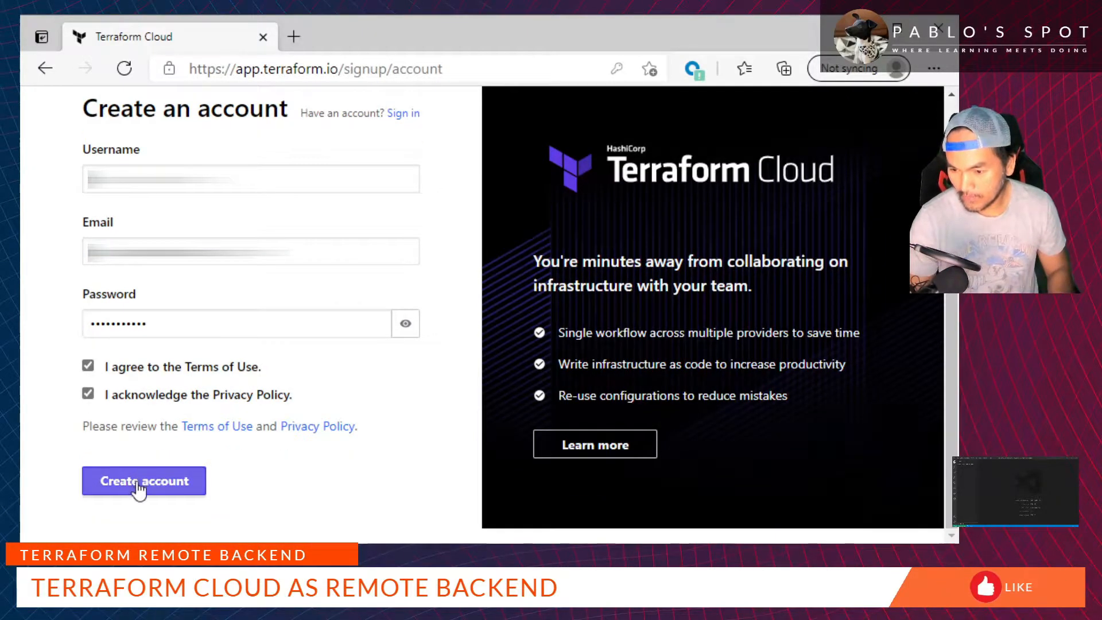
{"action": "left_click", "coordinate": [144, 481]}
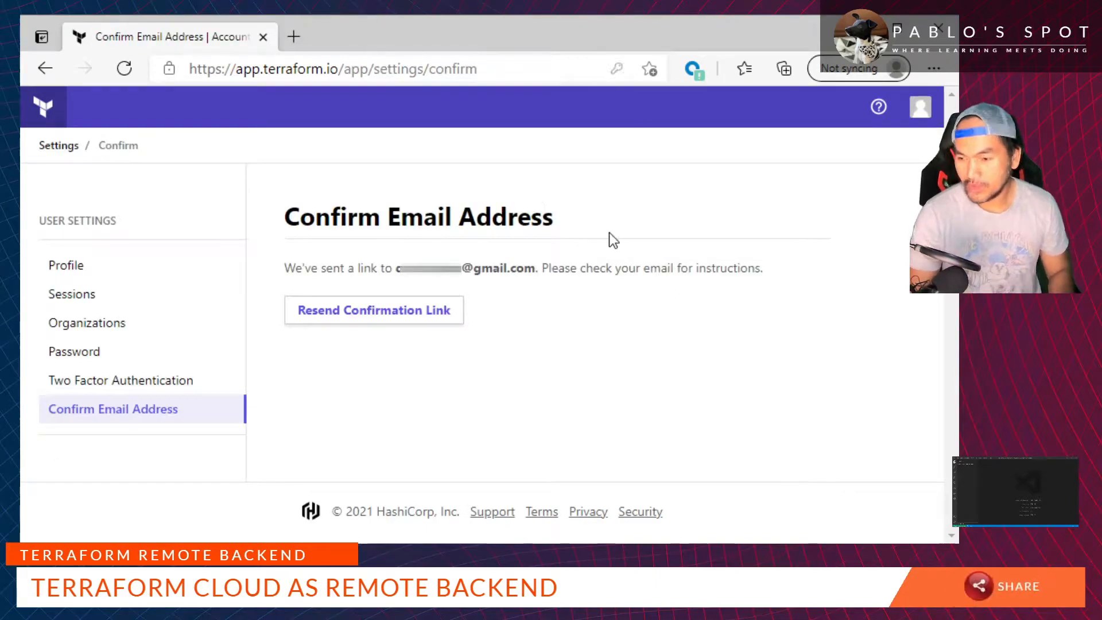
{"action": "mouse_move", "coordinate": [571, 265]}
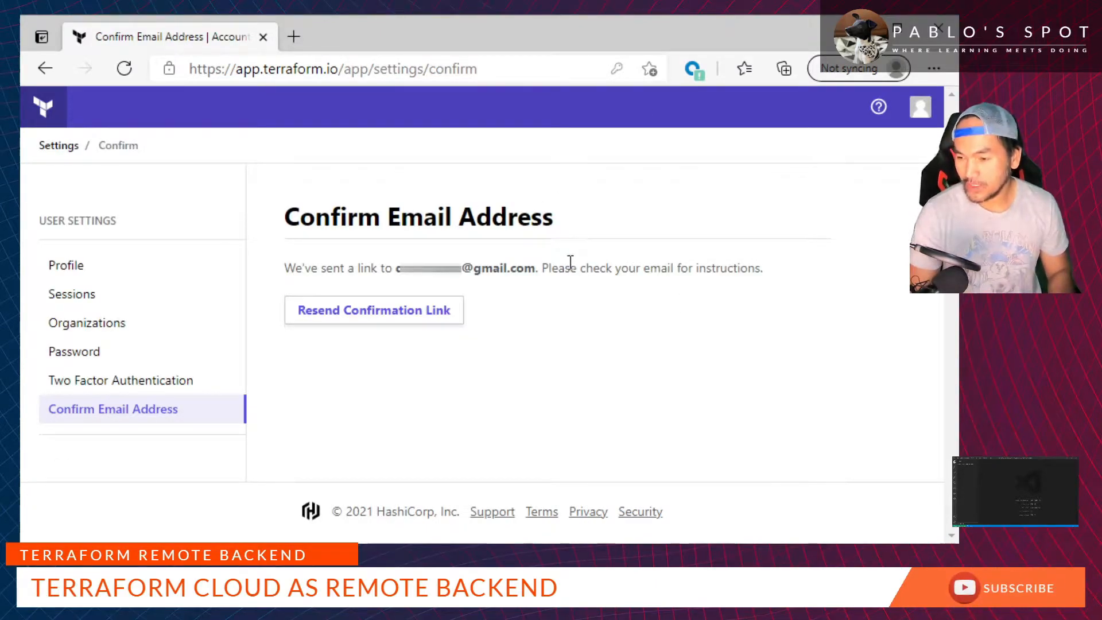
{"action": "mouse_move", "coordinate": [600, 334]}
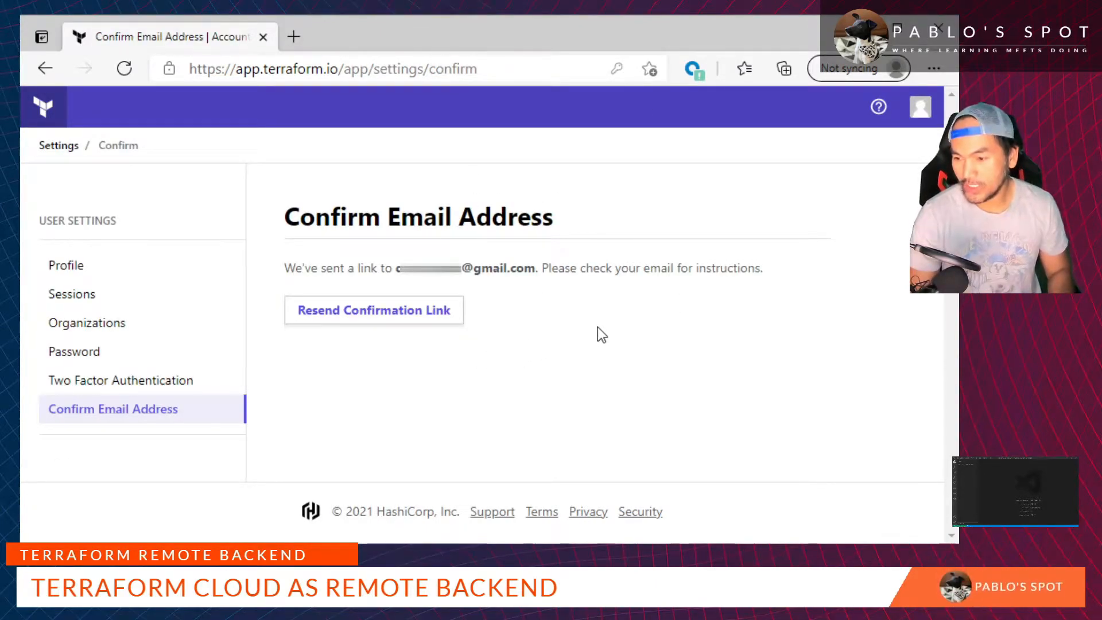
{"action": "mouse_move", "coordinate": [404, 395]}
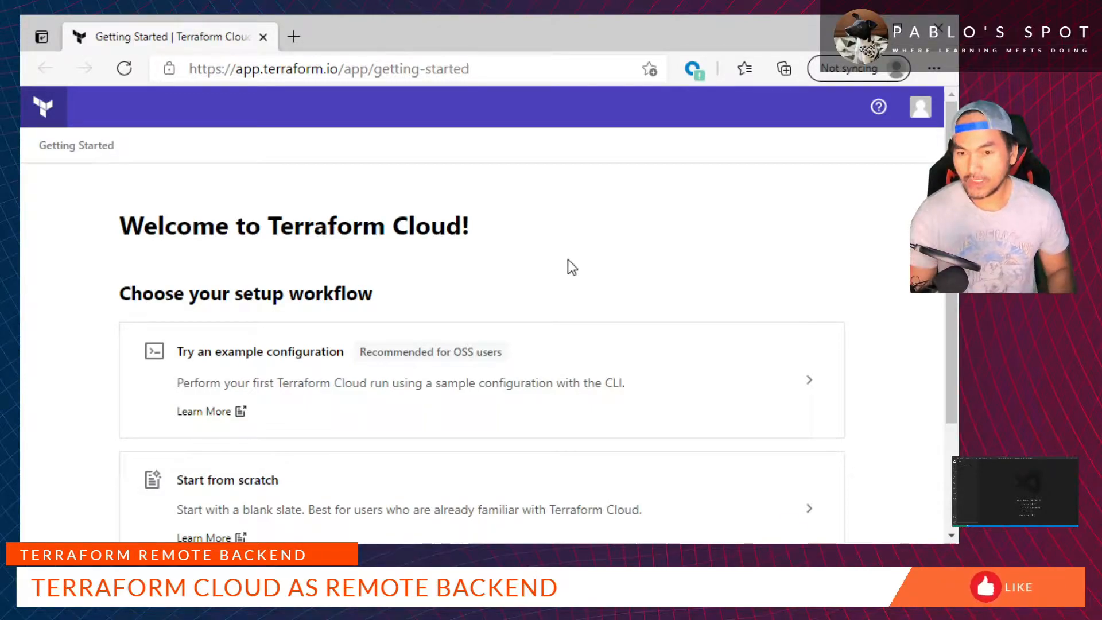
Start from scratch and name the new organization my-pablosspot.
{"action": "scroll", "scroll_direction": "down", "scroll_amount": 3}
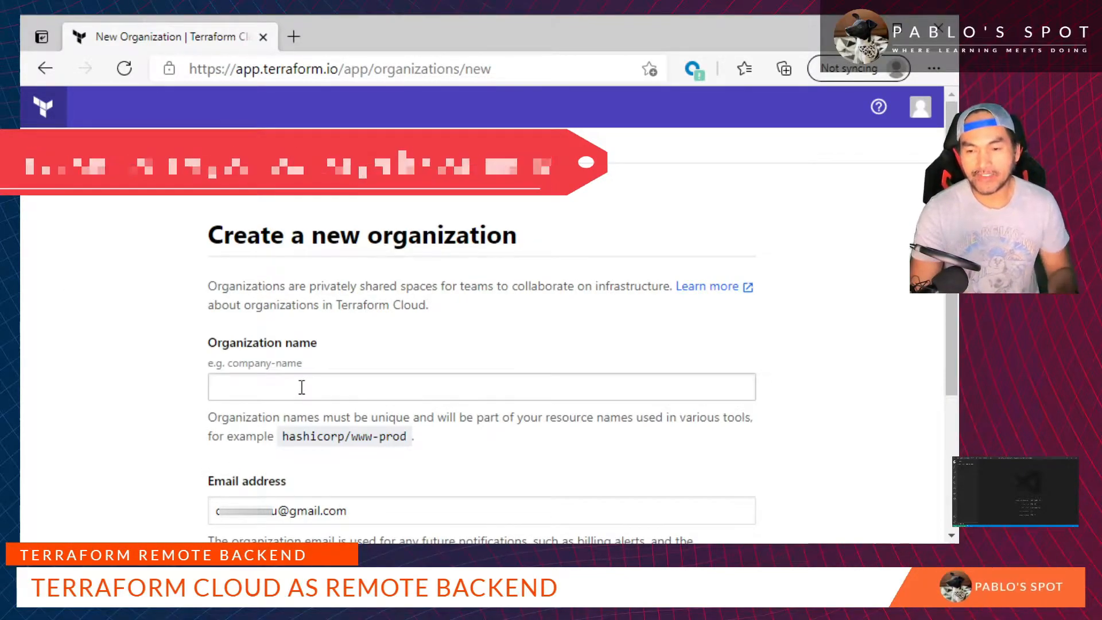
{"action": "type", "text": "my-p"}
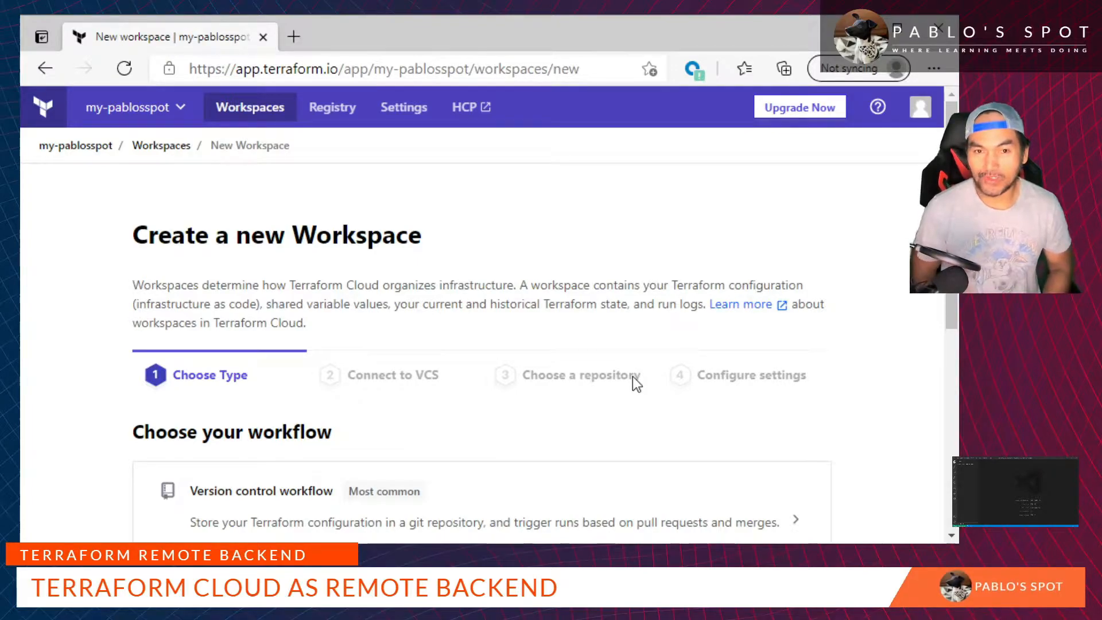
{"action": "mouse_move", "coordinate": [680, 177]}
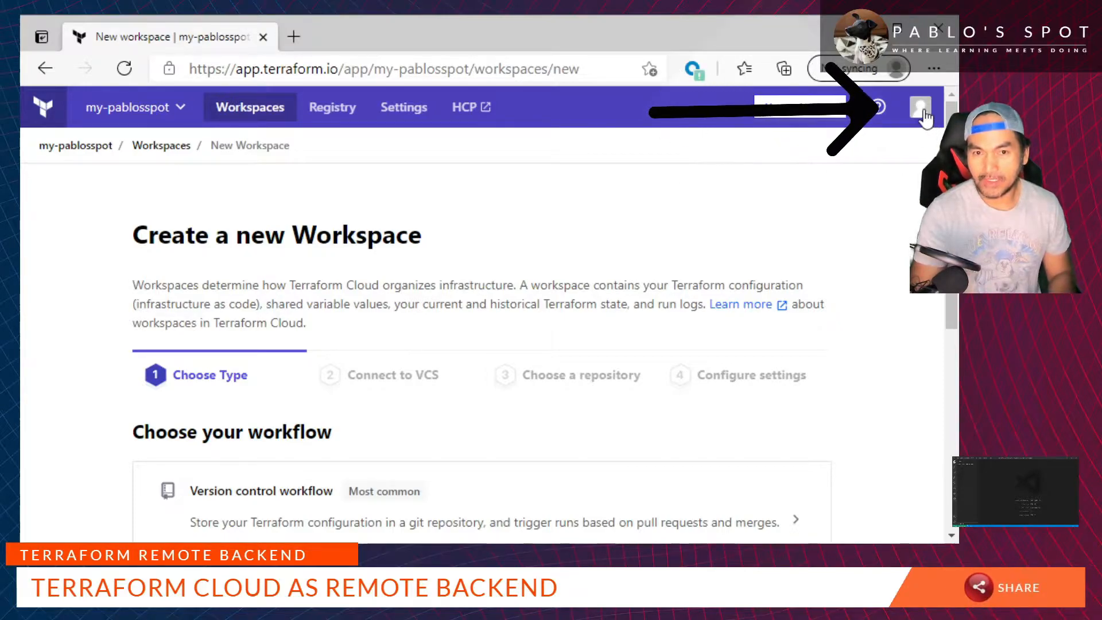
Navigate from the user menu to the Tokens page in User settings.
{"action": "left_click", "coordinate": [920, 107]}
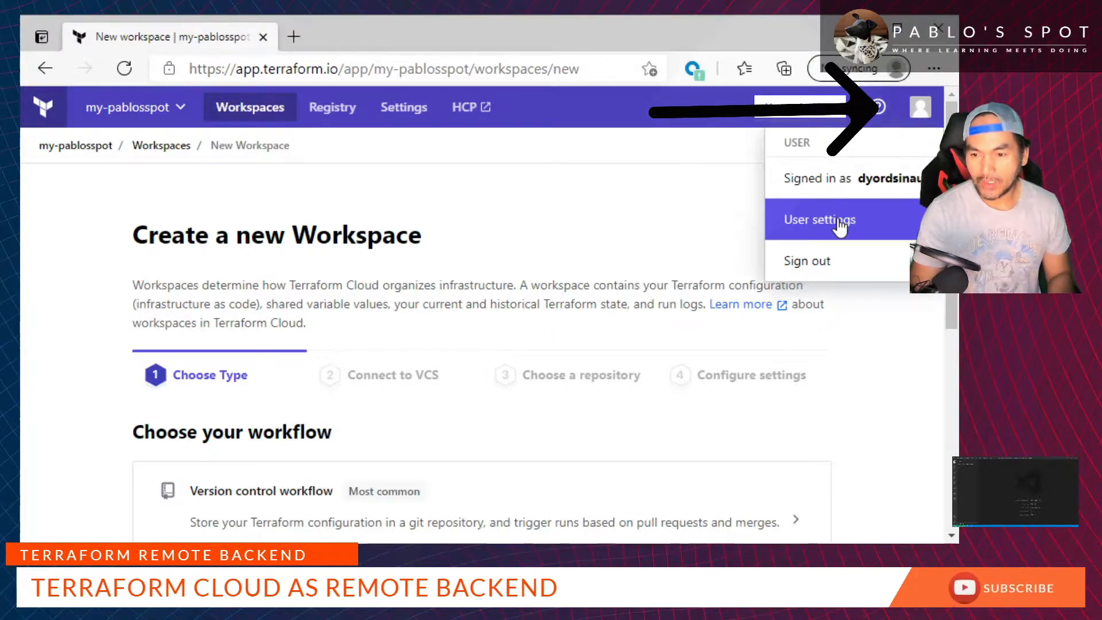
{"action": "left_click", "coordinate": [819, 220]}
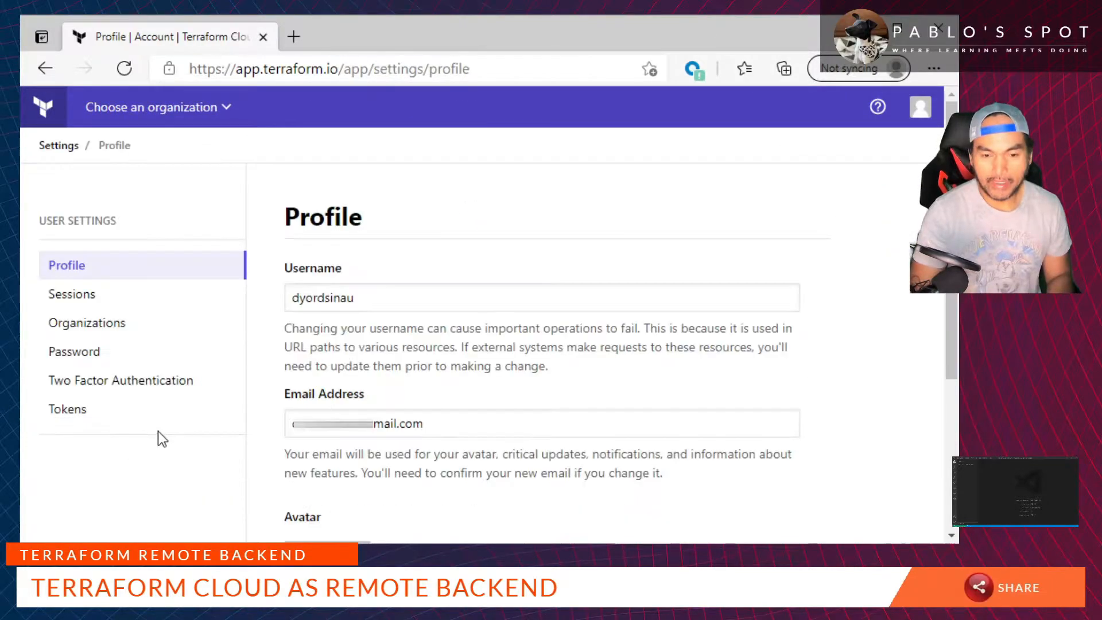
{"action": "left_click", "coordinate": [68, 409]}
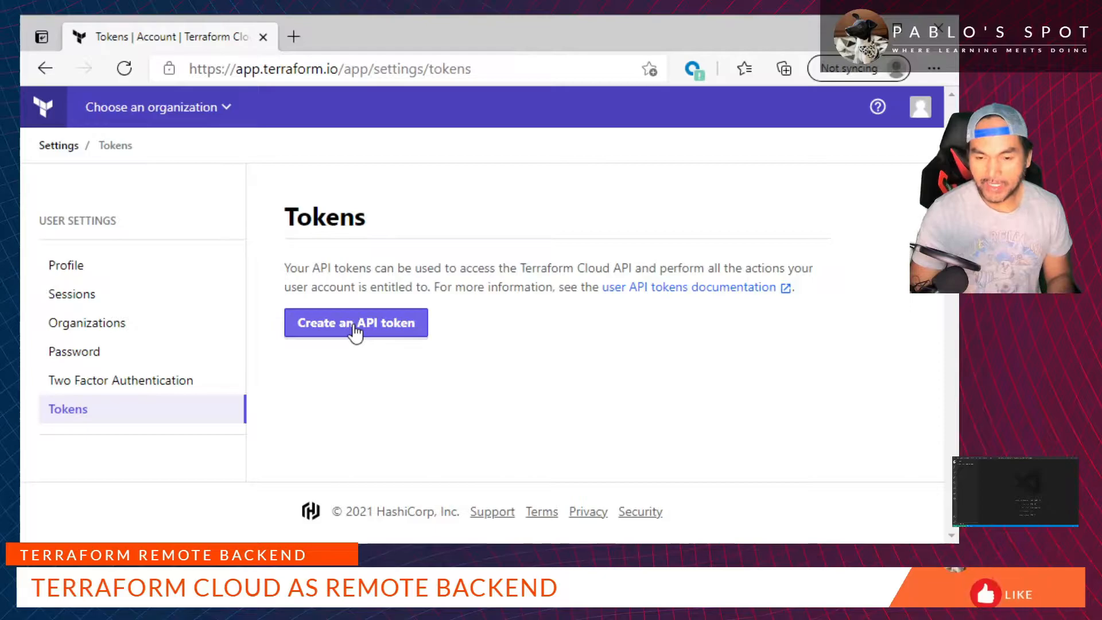
Generate an API token described as my-token and copy its value.
{"action": "left_click", "coordinate": [356, 323]}
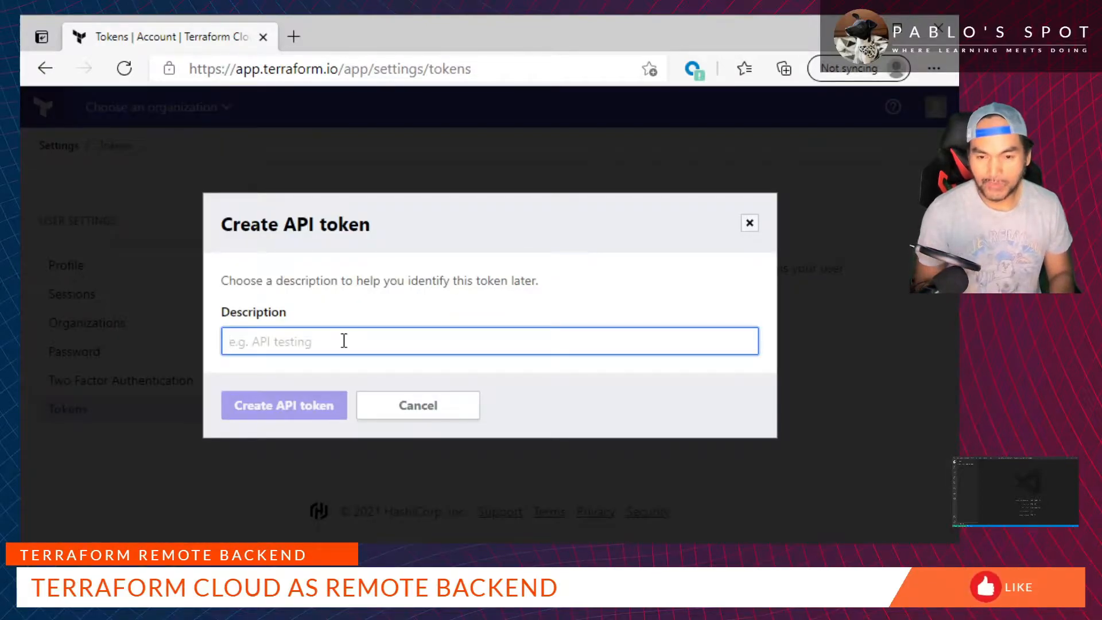
{"action": "type", "text": "my-token"}
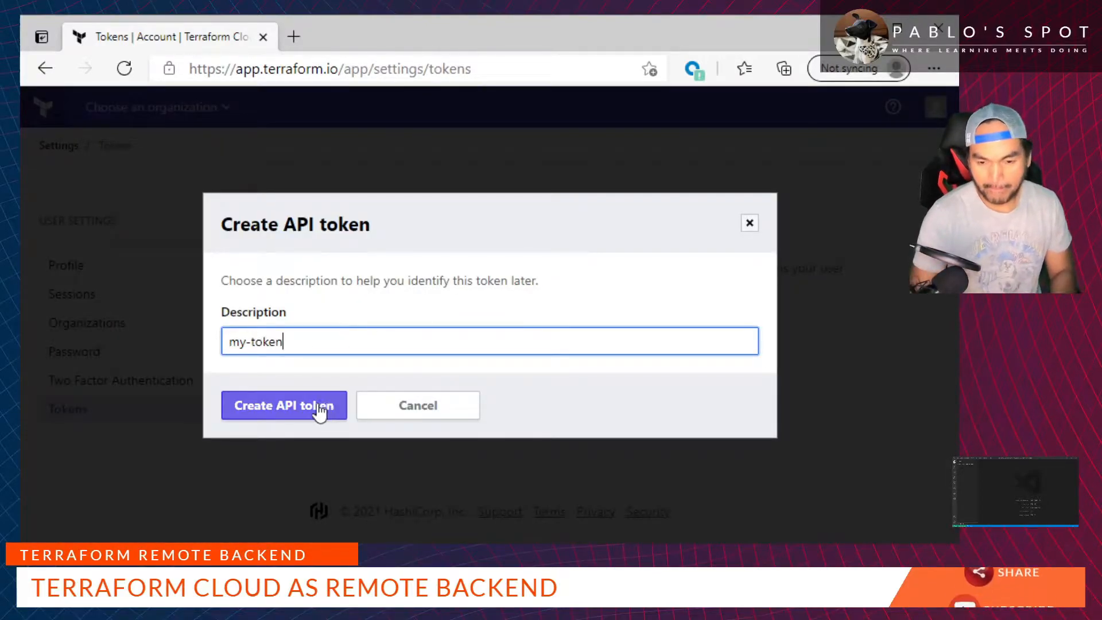
{"action": "left_click", "coordinate": [284, 406]}
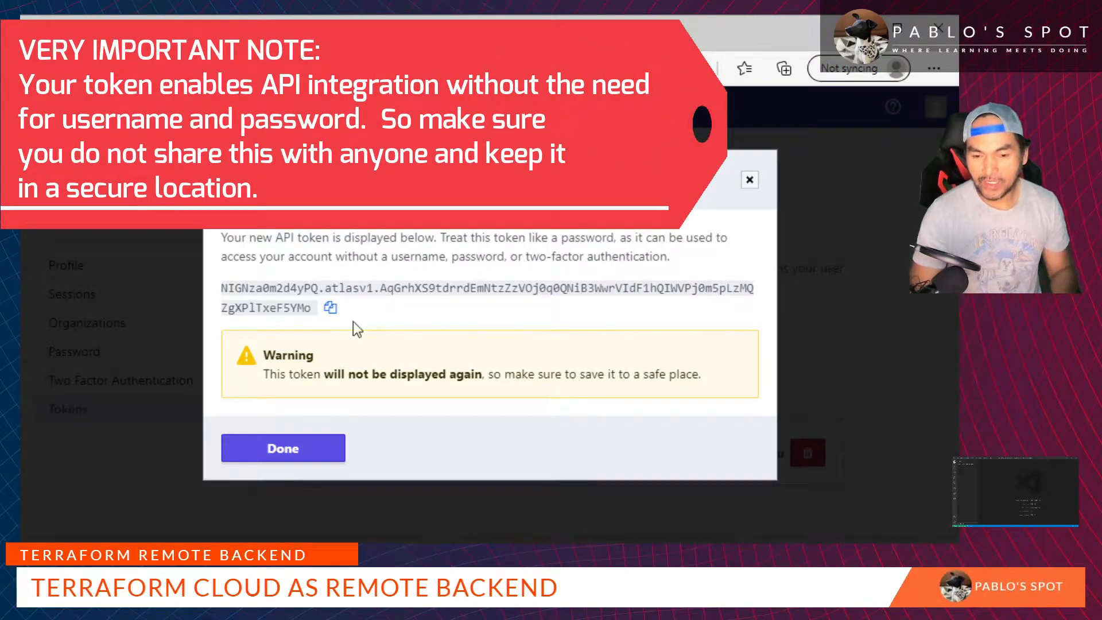
{"action": "left_click", "coordinate": [283, 447]}
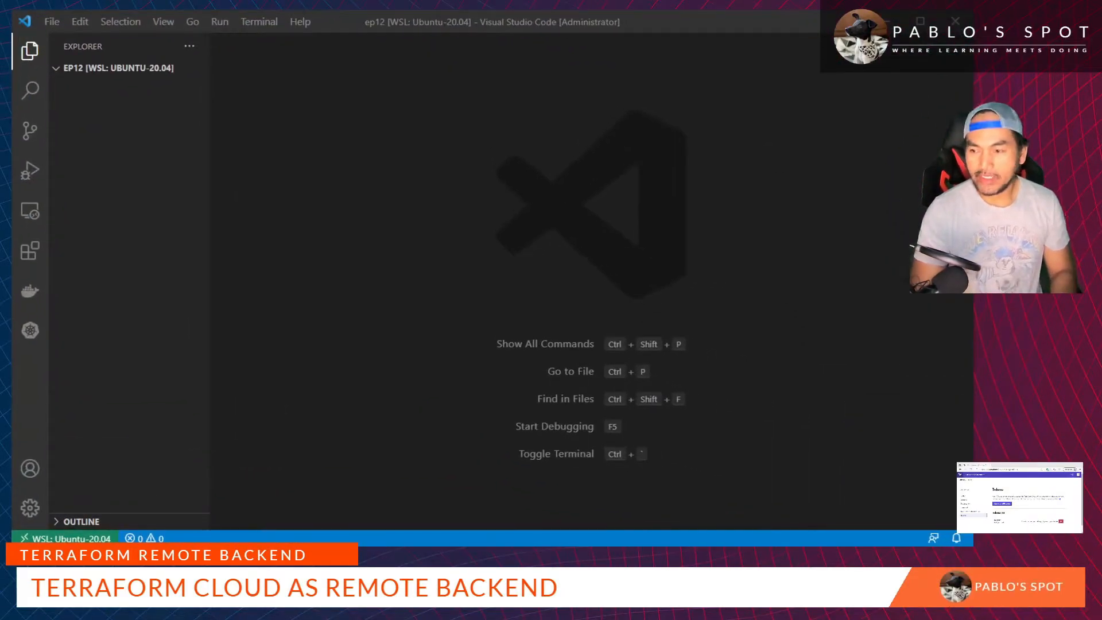
In the terminal, go to the home directory and create an empty .terraformrc file.
{"action": "key", "text": "ctrl+`"}
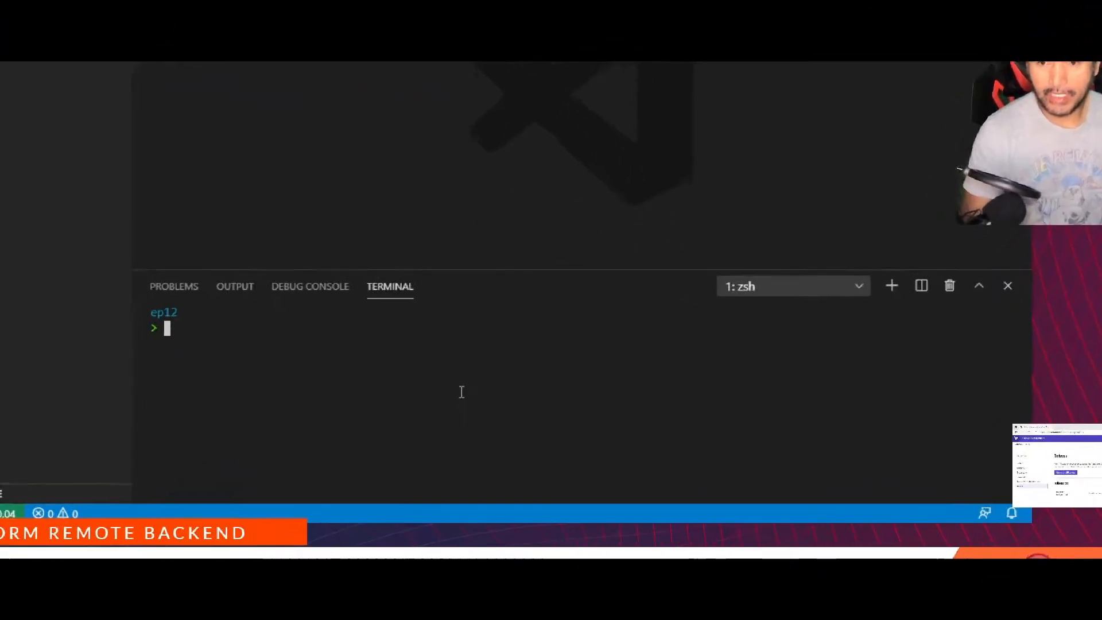
{"action": "type", "text": "cd"}
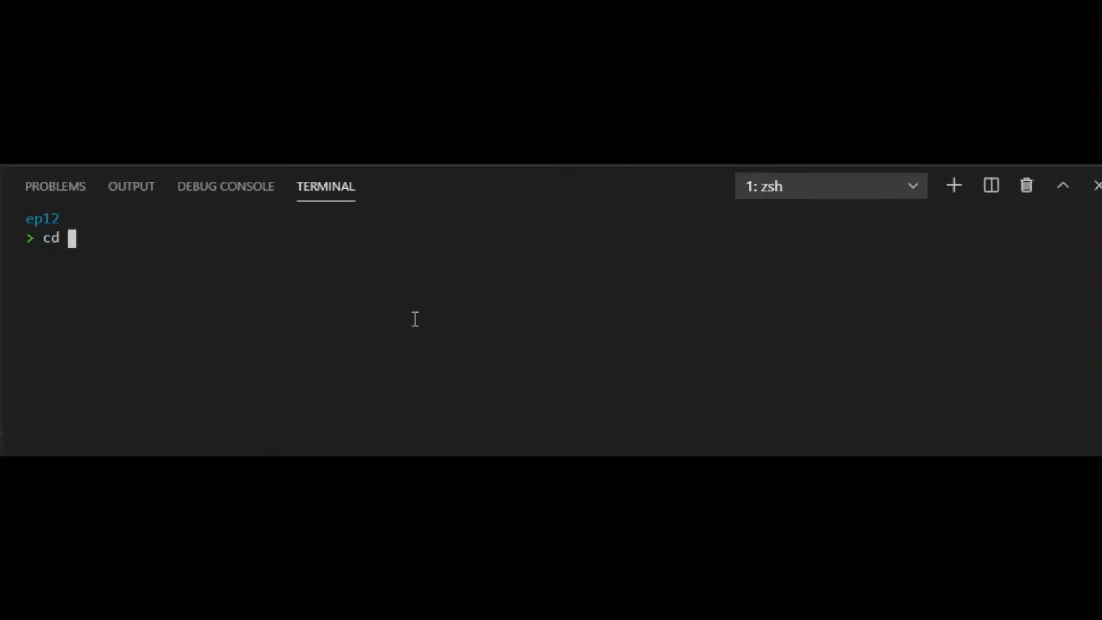
{"action": "key", "text": "Return"}
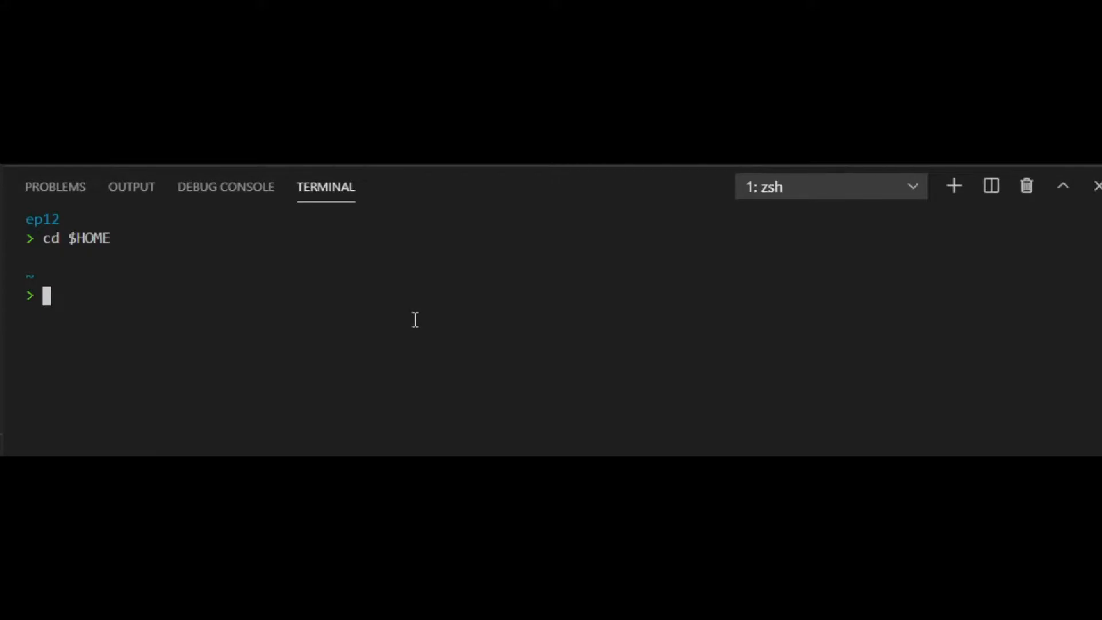
{"action": "type", "text": "touch .terraformrc"}
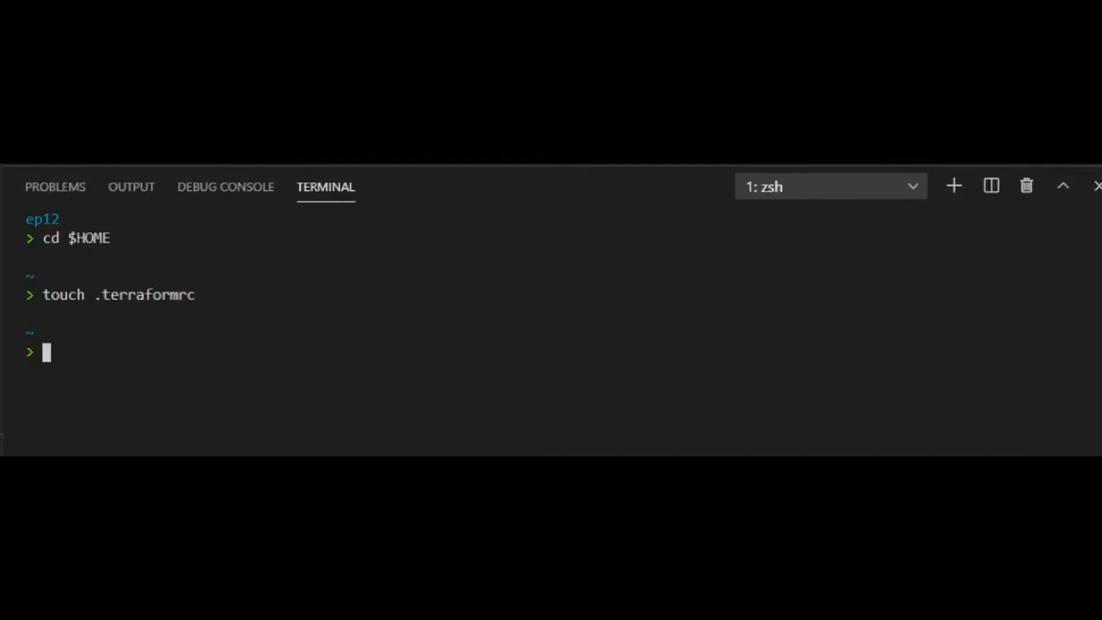
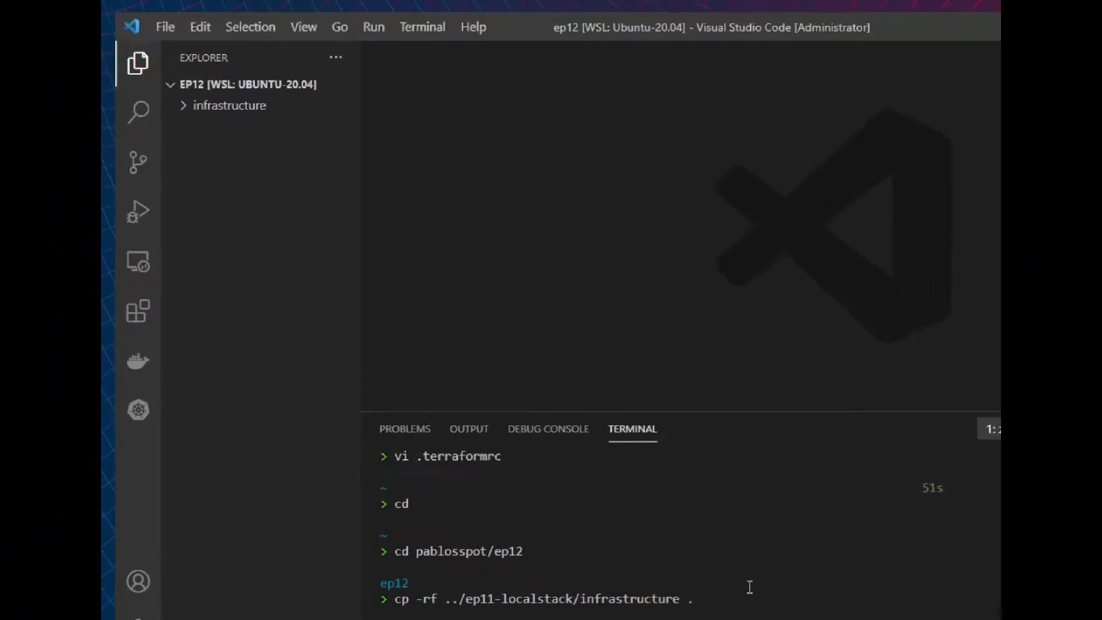
Delete the leftover .terraform folder and lock file, then start a new file in infrastructure.
{"action": "left_click", "coordinate": [230, 105]}
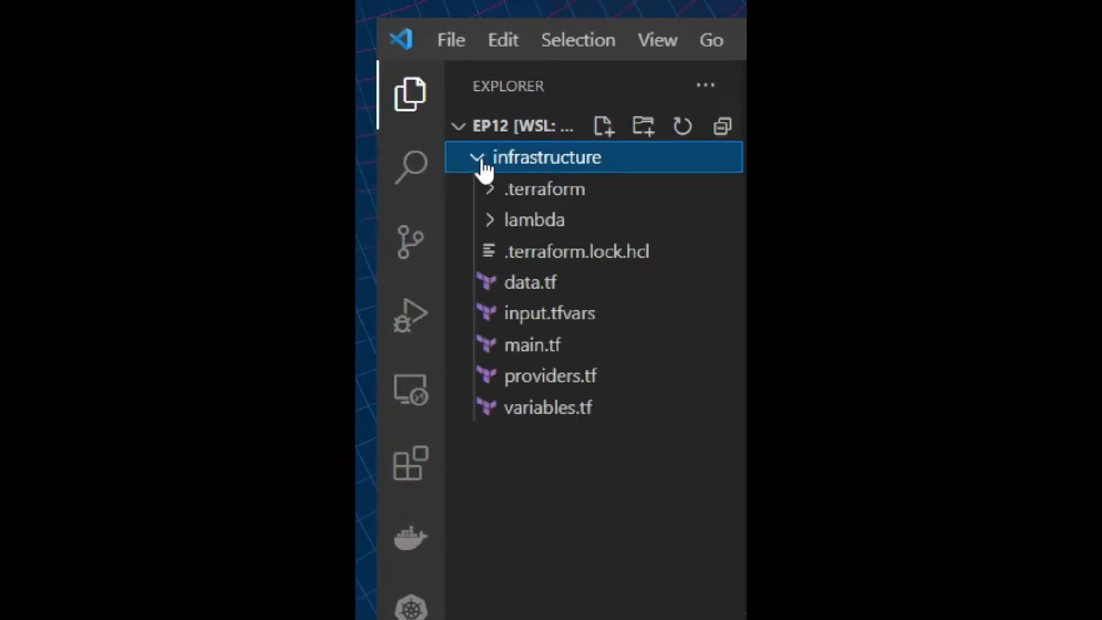
{"action": "mouse_move", "coordinate": [596, 453]}
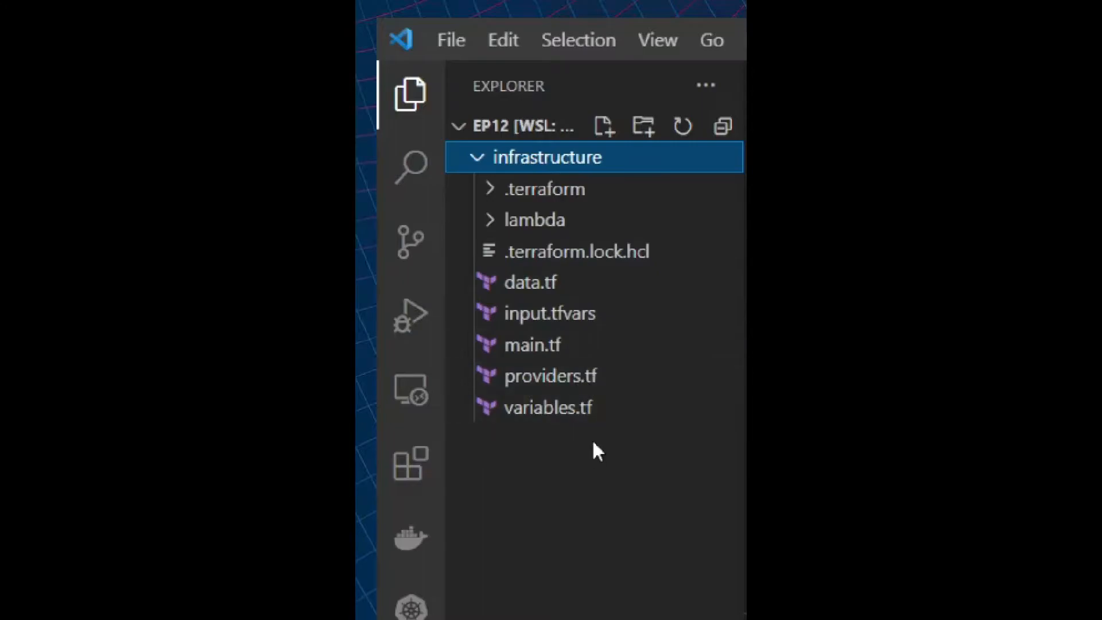
{"action": "right_click", "coordinate": [547, 158]}
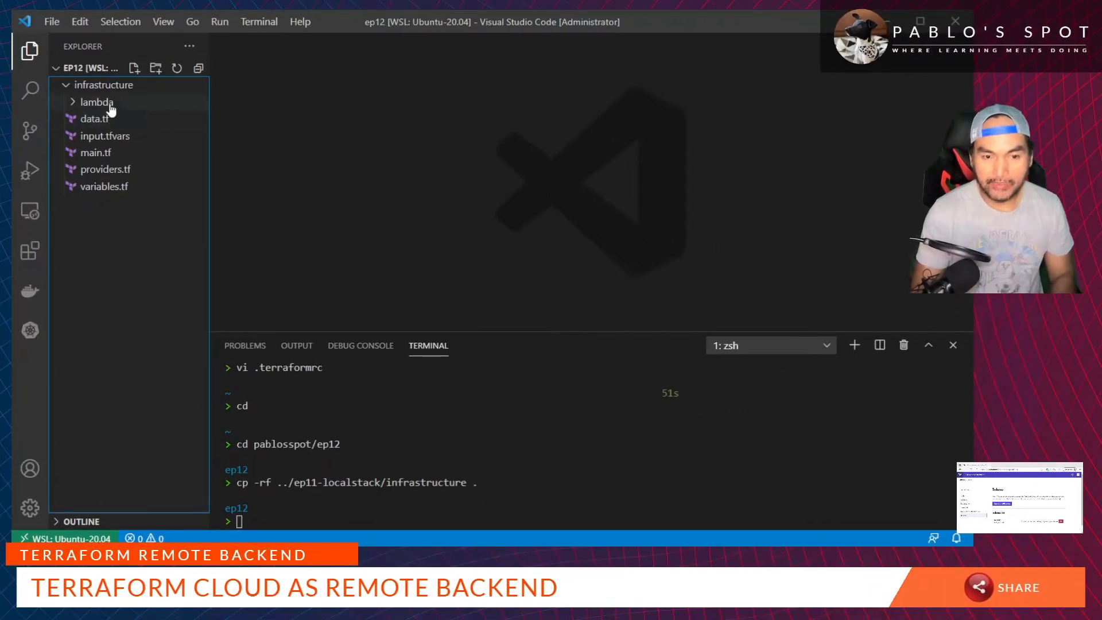
{"action": "right_click", "coordinate": [104, 84]}
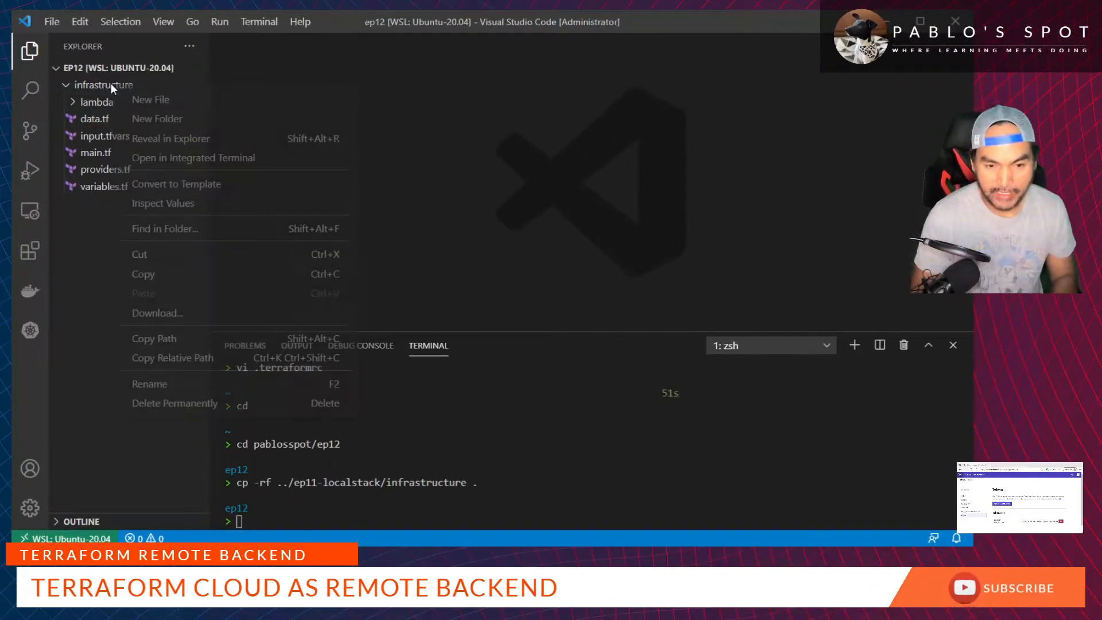
{"action": "left_click", "coordinate": [151, 98]}
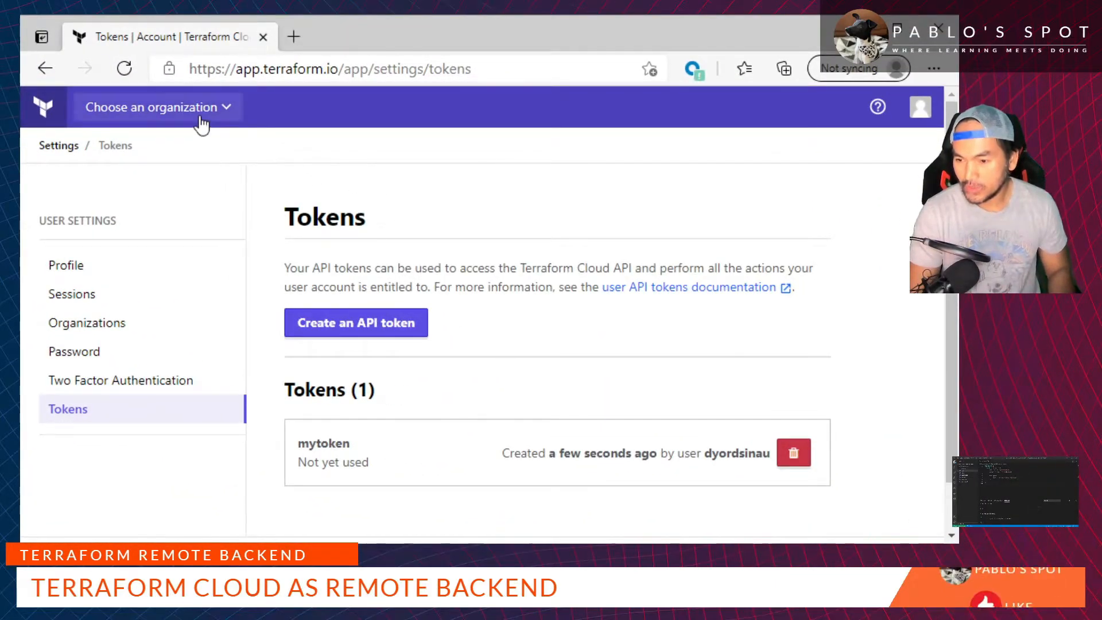
Select my-pablosspot from the organization dropdown in the top bar.
{"action": "left_click", "coordinate": [150, 107]}
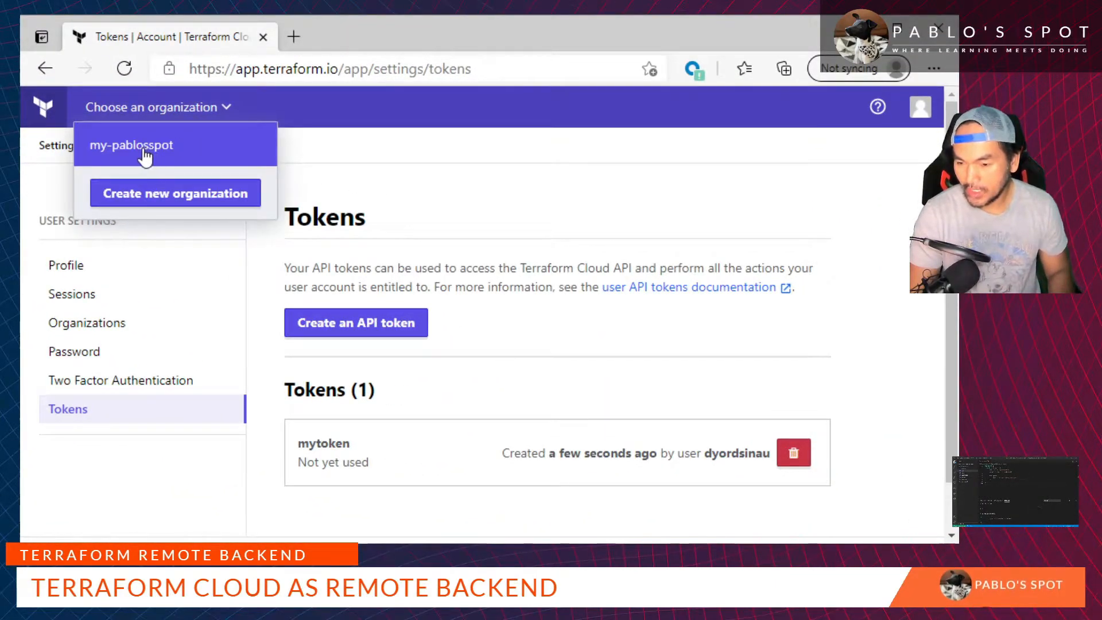
{"action": "left_click", "coordinate": [131, 145]}
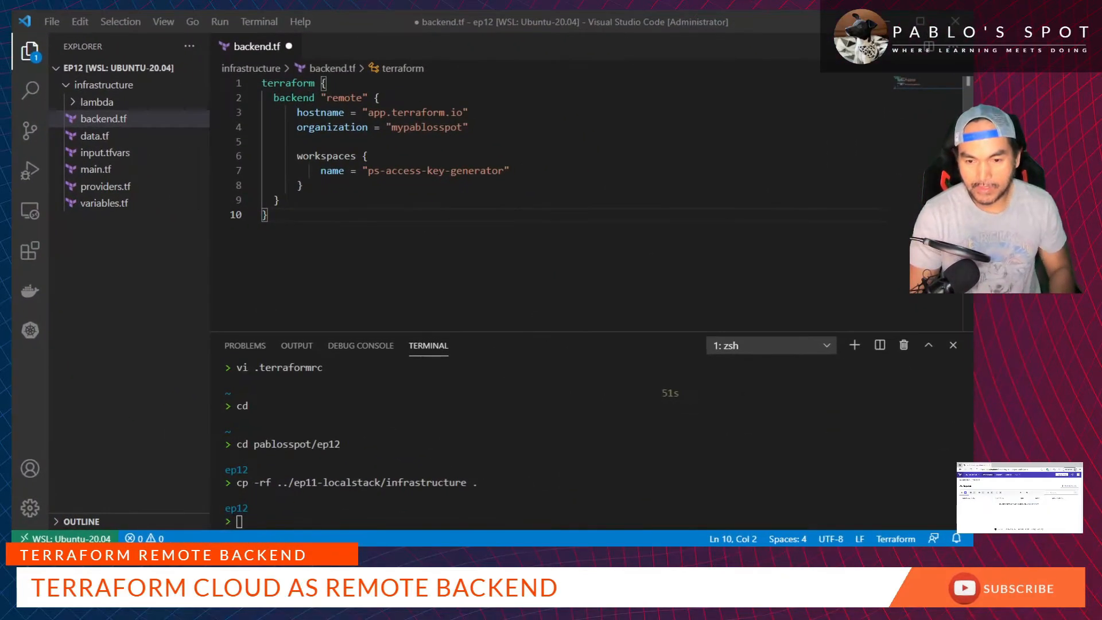
Fix backend.tf's organization to my-pablosspot, save it and run terraform init successfully.
{"action": "left_click", "coordinate": [411, 127]}
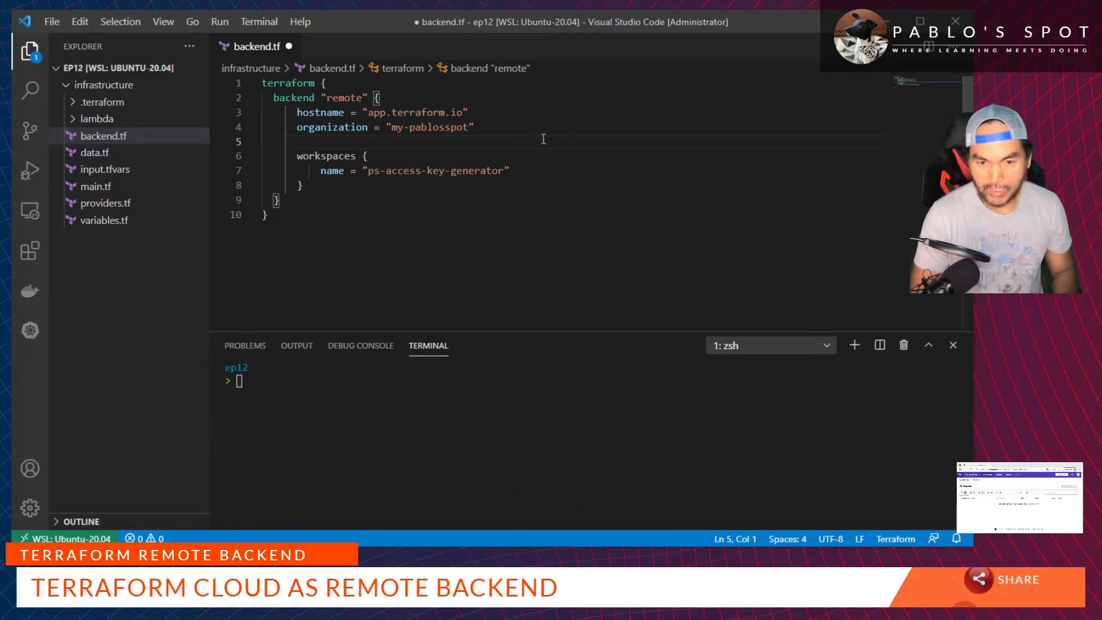
{"action": "key", "text": "ctrl+s"}
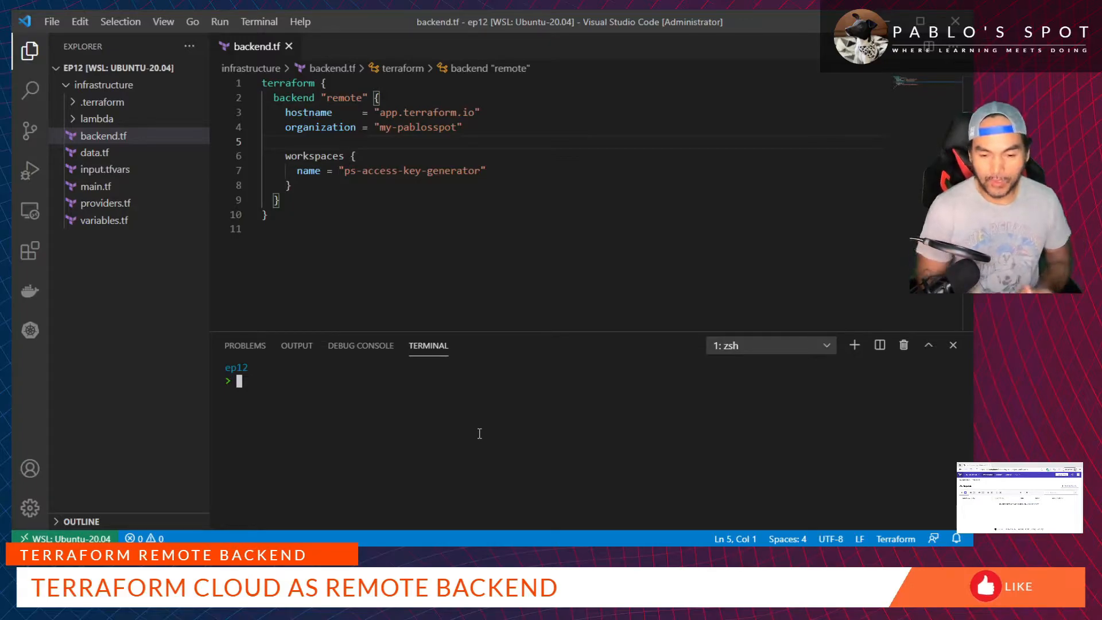
{"action": "key", "text": "Return"}
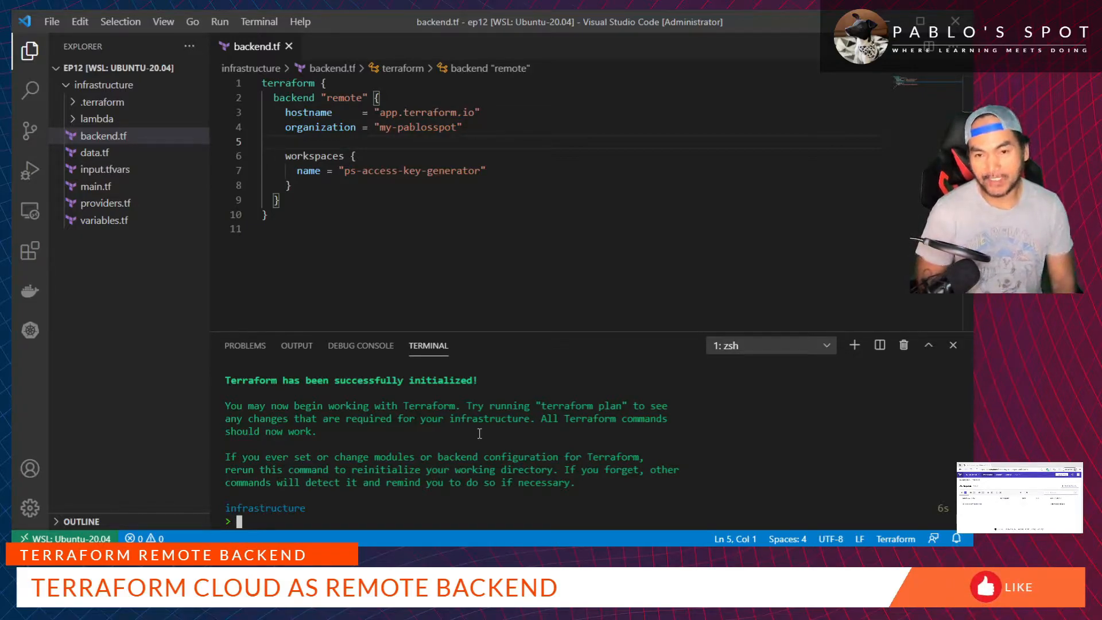
{"action": "double_click", "coordinate": [412, 170]}
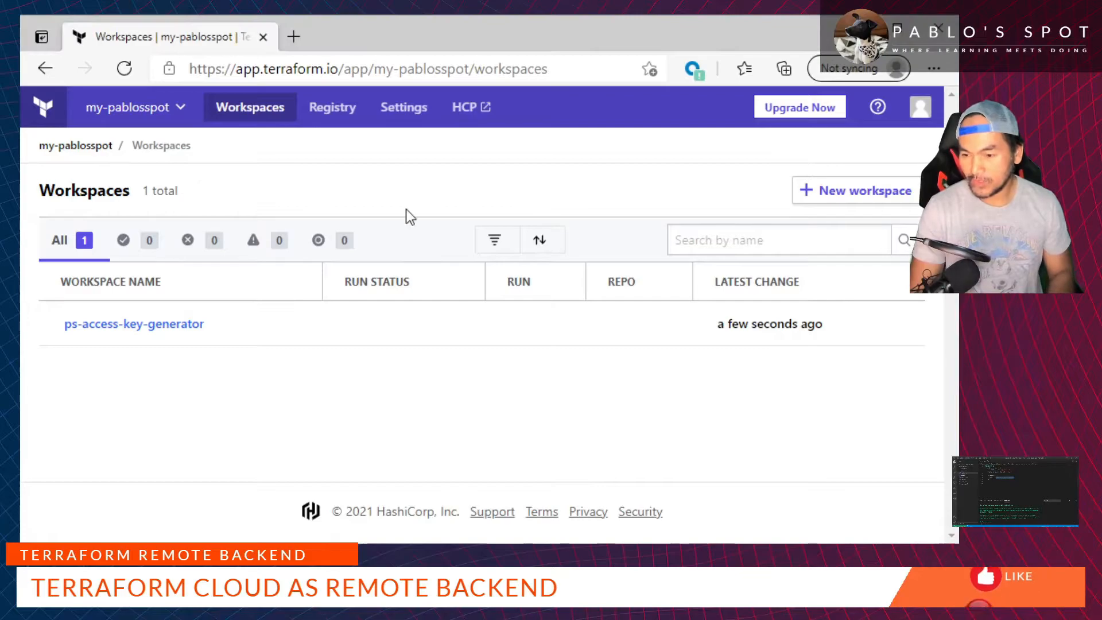
{"action": "mouse_move", "coordinate": [162, 334]}
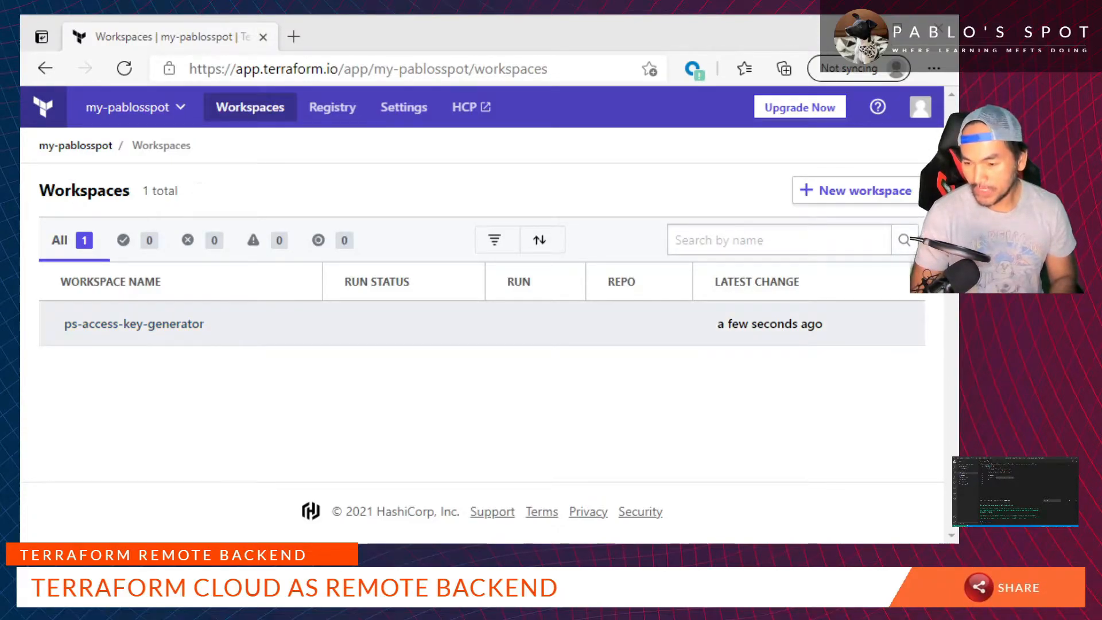
Open the ps-access-key-generator workspace from the Workspaces list.
{"action": "left_click", "coordinate": [133, 324]}
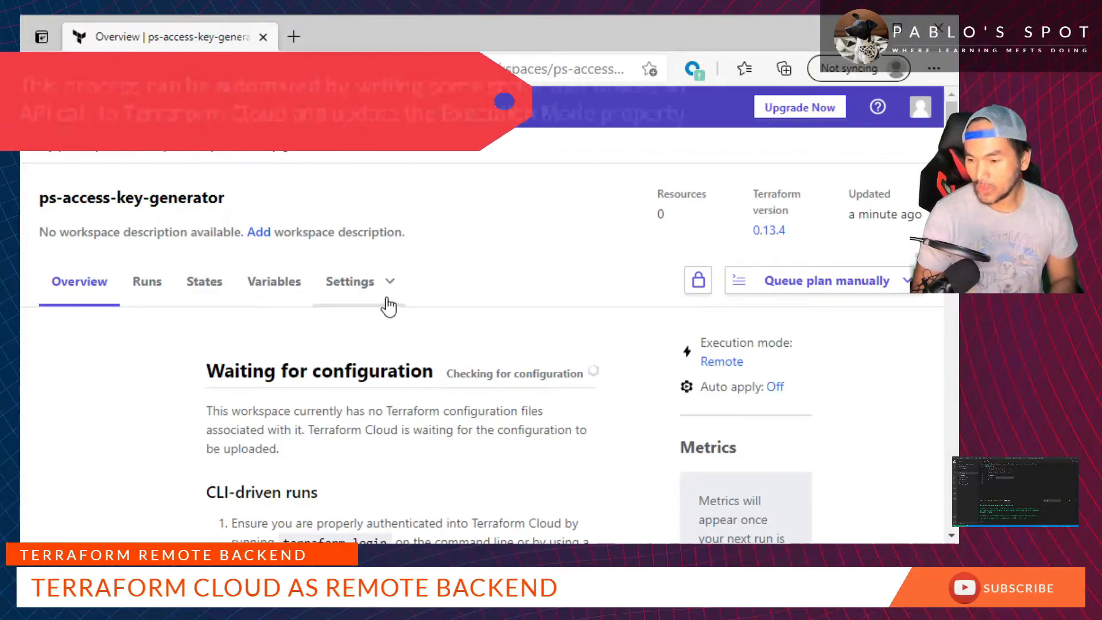
In the workspace's General settings, set Execution Mode to Local and save.
{"action": "left_click", "coordinate": [349, 281]}
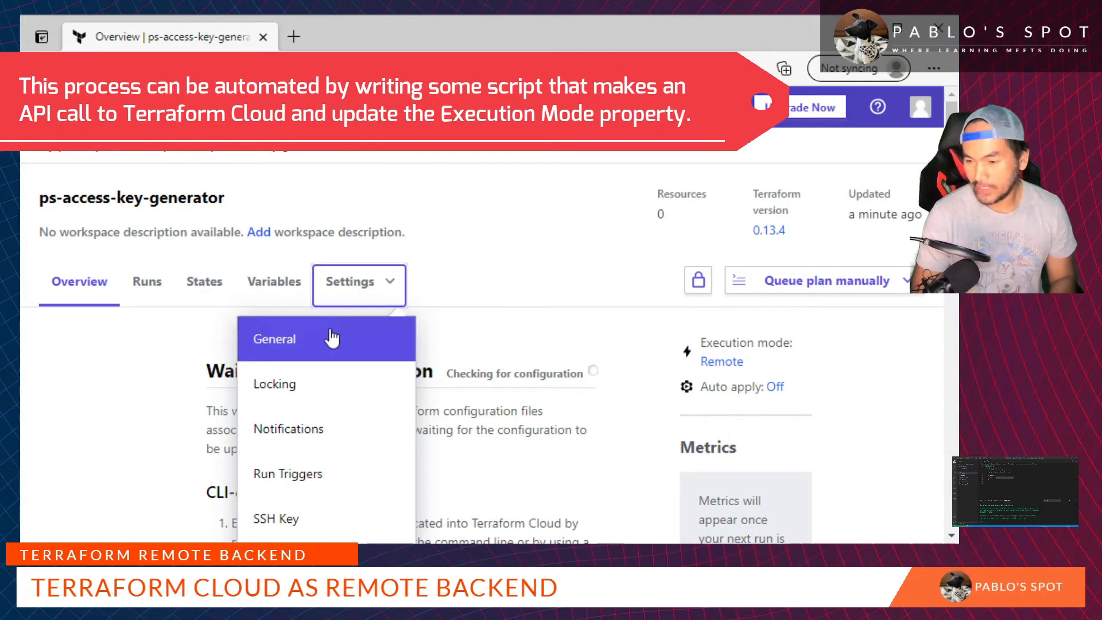
{"action": "left_click", "coordinate": [274, 339]}
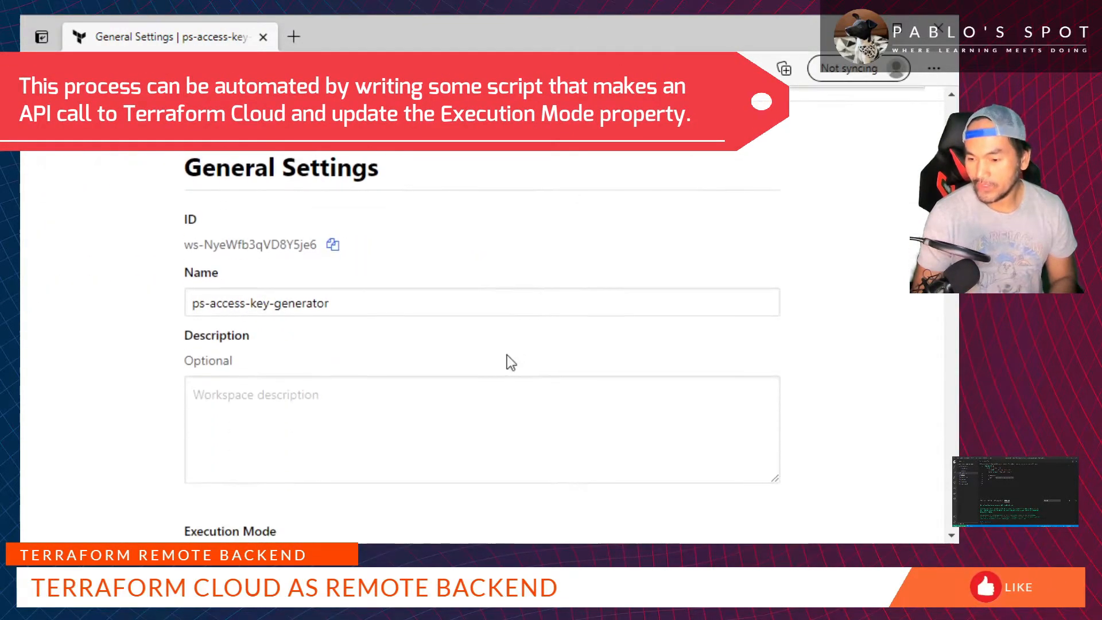
{"action": "scroll", "scroll_direction": "down", "scroll_amount": 3}
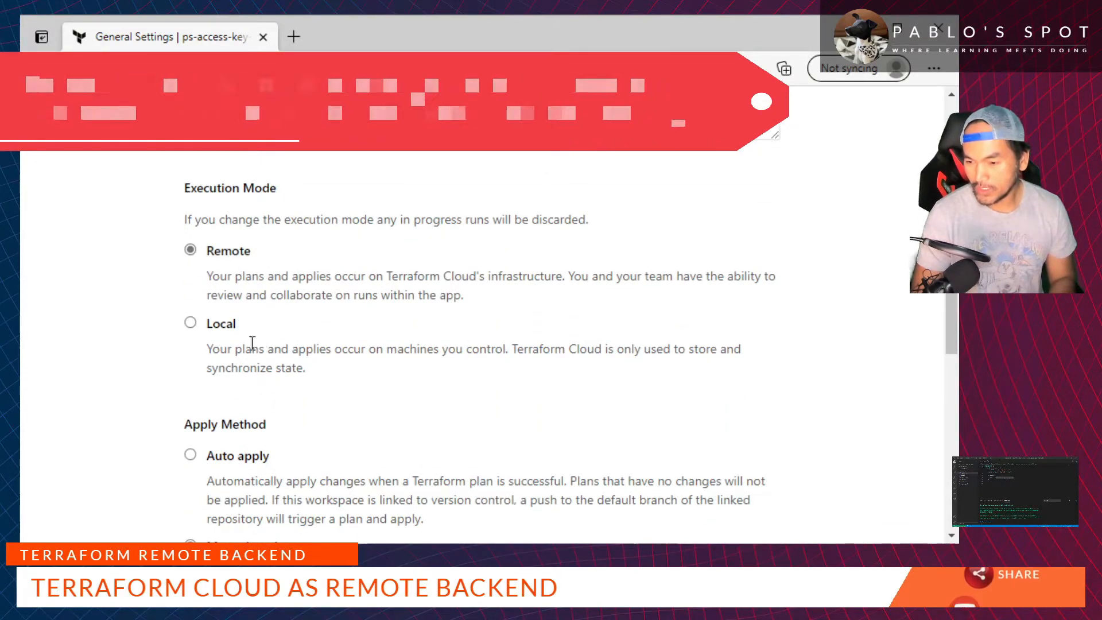
{"action": "scroll", "scroll_direction": "up", "scroll_amount": 3}
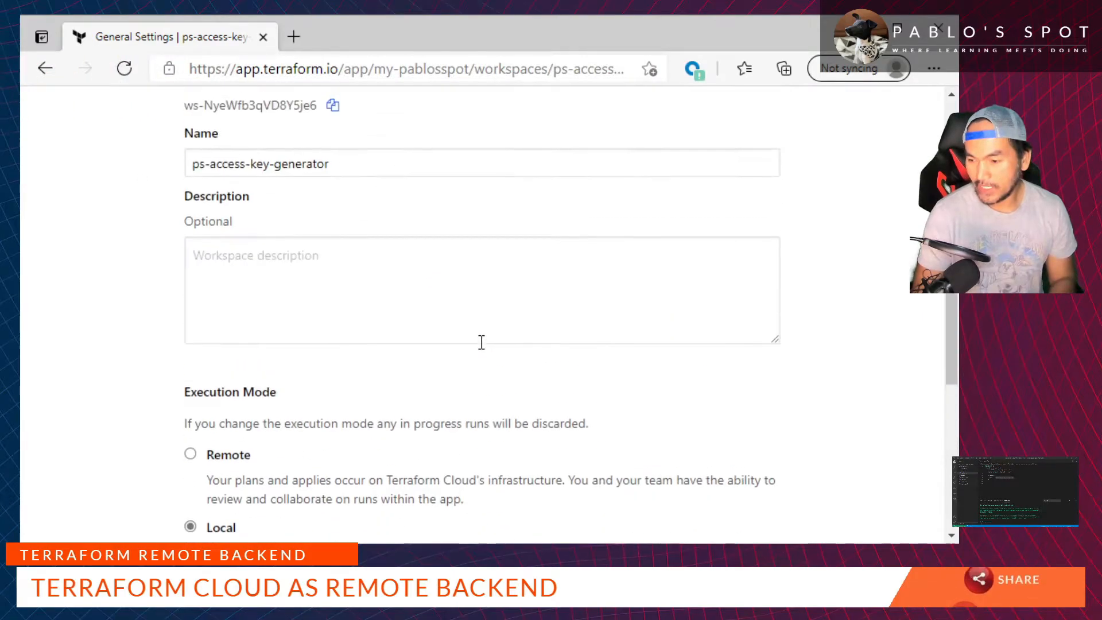
{"action": "scroll", "scroll_direction": "down", "scroll_amount": 3}
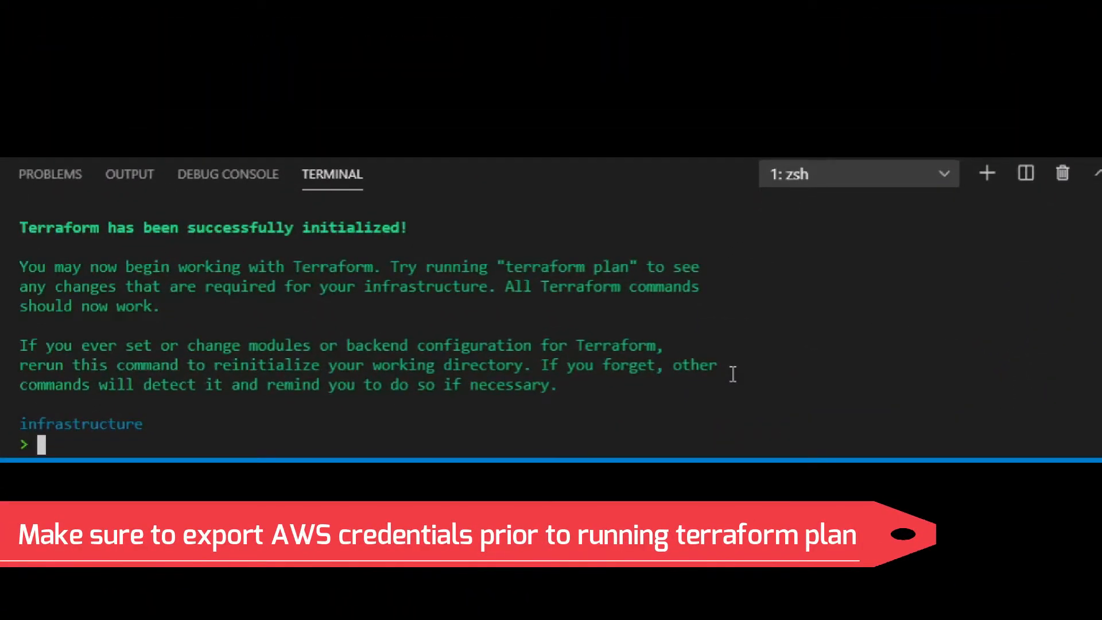
Run terraform plan -var-file input.tfvars -out output.tfplan, which fails on undeclared local.tags.
{"action": "type", "text": "terraform plan -var-file input.tfvars -out output.tfpl"}
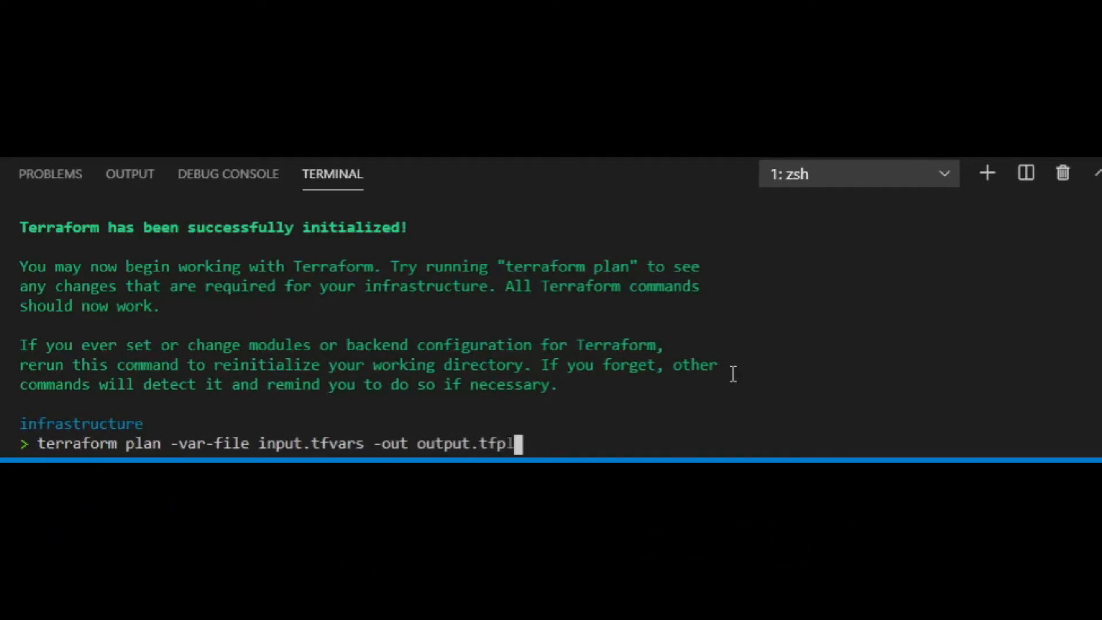
{"action": "key", "text": "Return"}
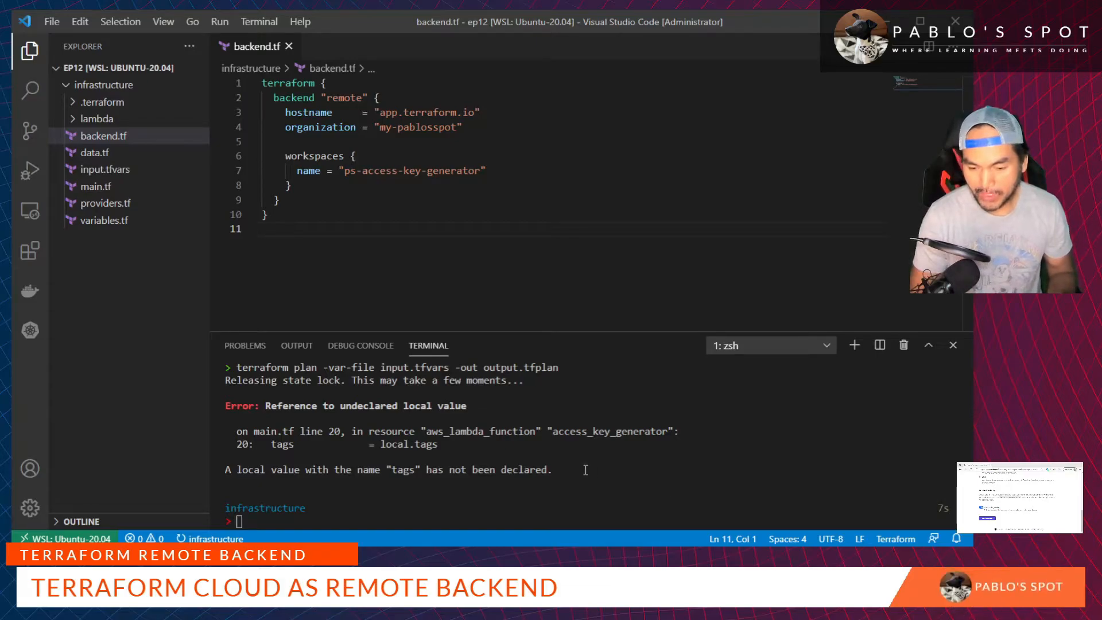
{"action": "mouse_move", "coordinate": [502, 475]}
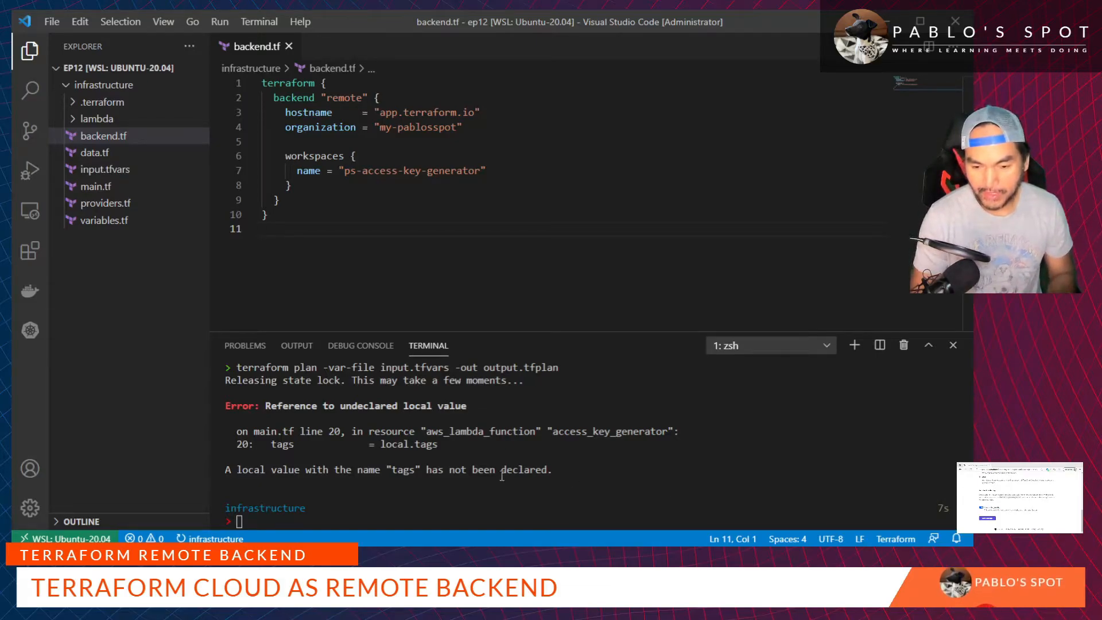
{"action": "mouse_move", "coordinate": [187, 262]}
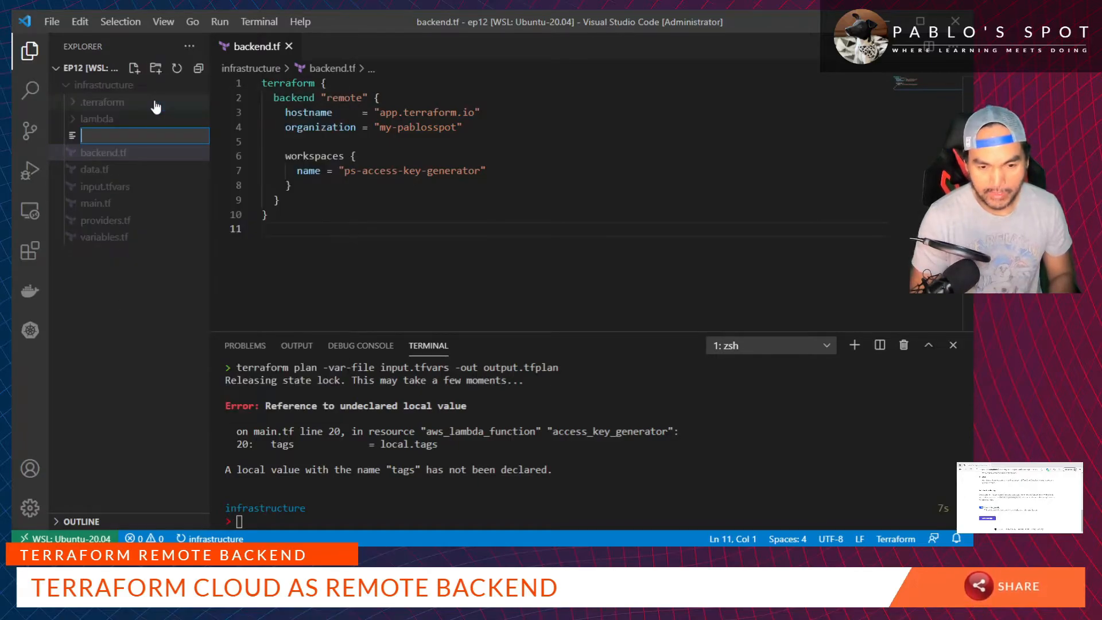
Create locals.tf with a tags local setting created_by = "Terraform".
{"action": "type", "text": "locals.tf"}
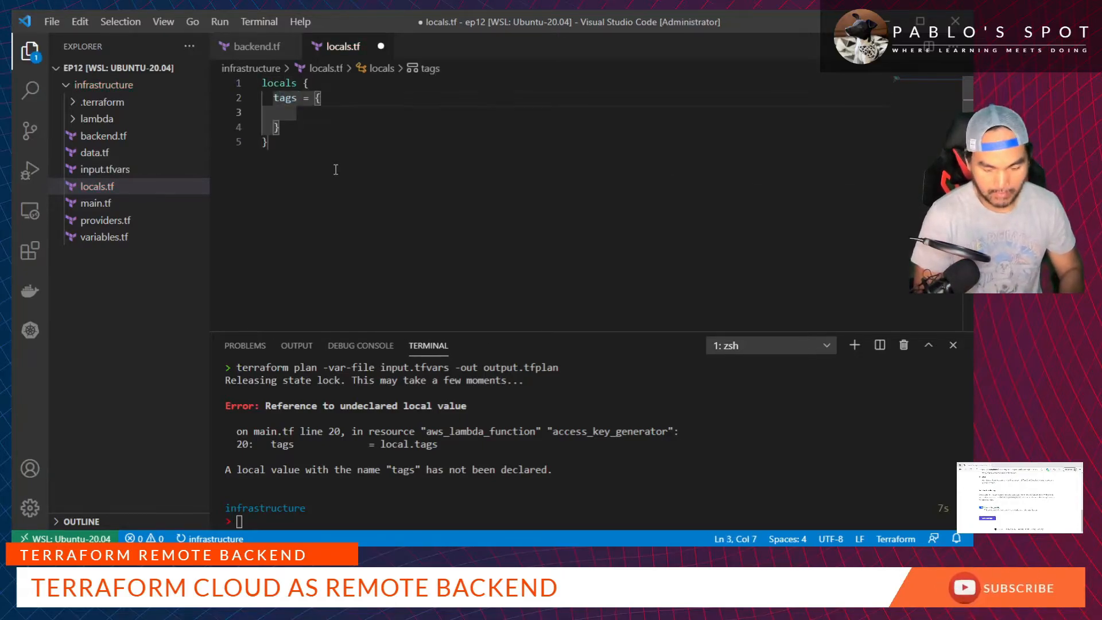
{"action": "type", "text": "created_by = \"Terraform\""}
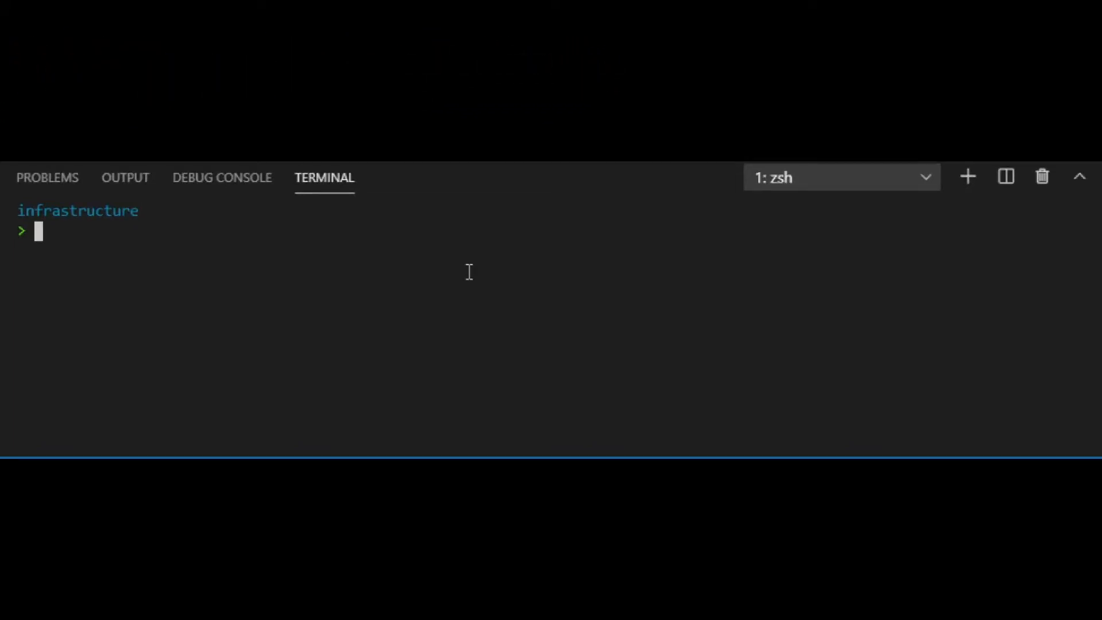
Export AWS_PROFILE=ad in the integrated terminal for the Terraform session.
{"action": "type", "text": "export AWS_PROFILE=ad"}
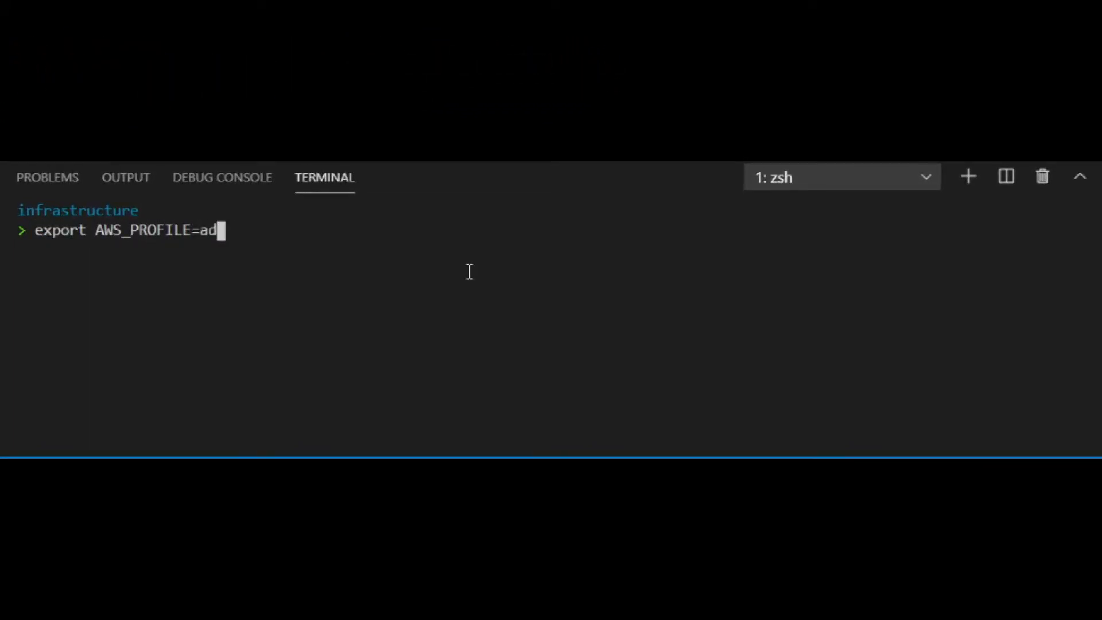
{"action": "key", "text": "Return"}
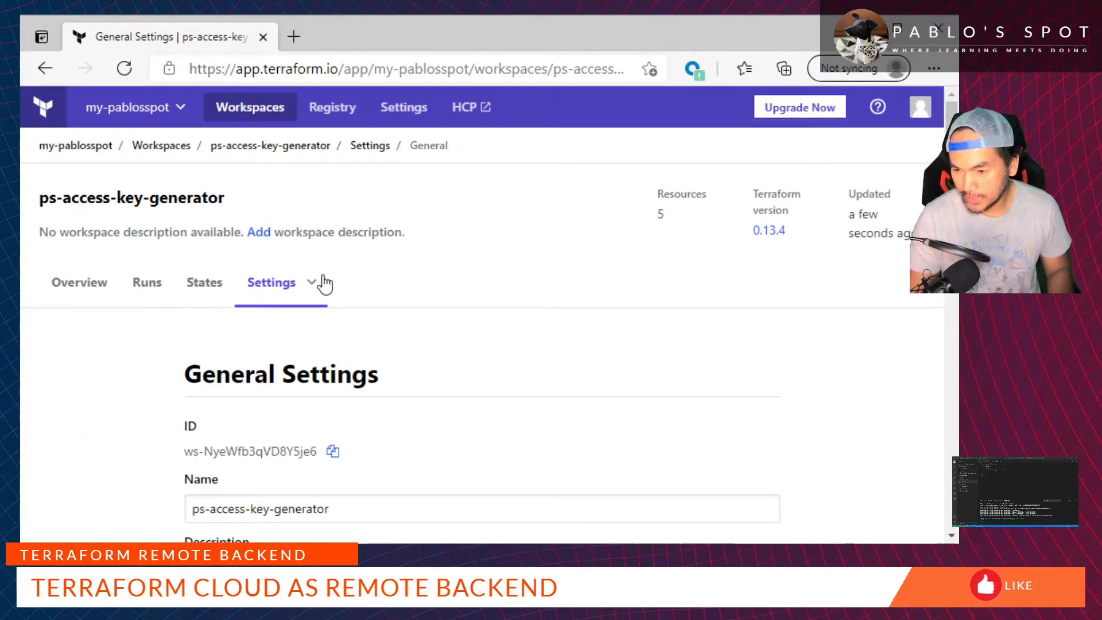
Show the ps-access-key-generator workspace's States list with the newly recorded state version.
{"action": "left_click", "coordinate": [204, 283]}
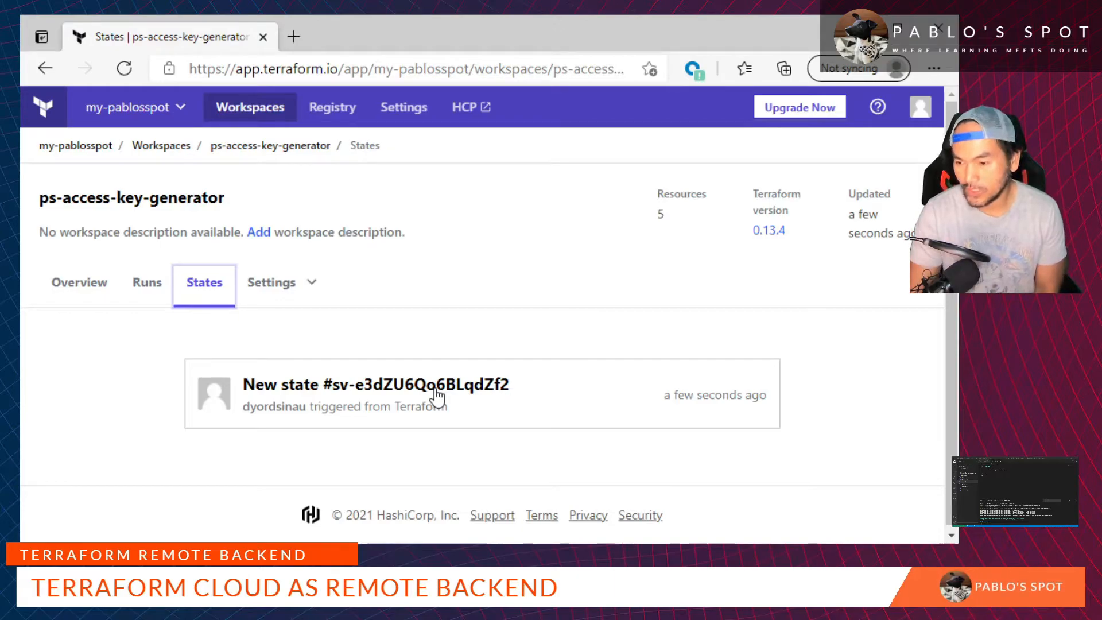
{"action": "left_click", "coordinate": [393, 385]}
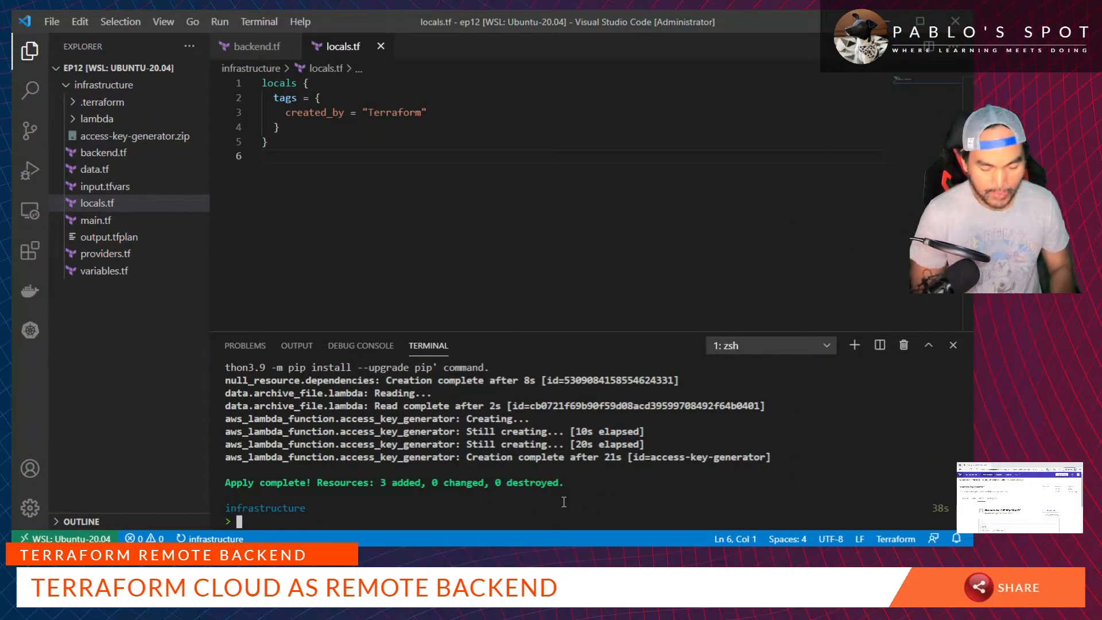
Enter terraform plan -var-file input.tfvars -out output.tfplan in the cleared terminal.
{"action": "type", "text": "terraform plan -var-file input.tfvars -out output.tfplan"}
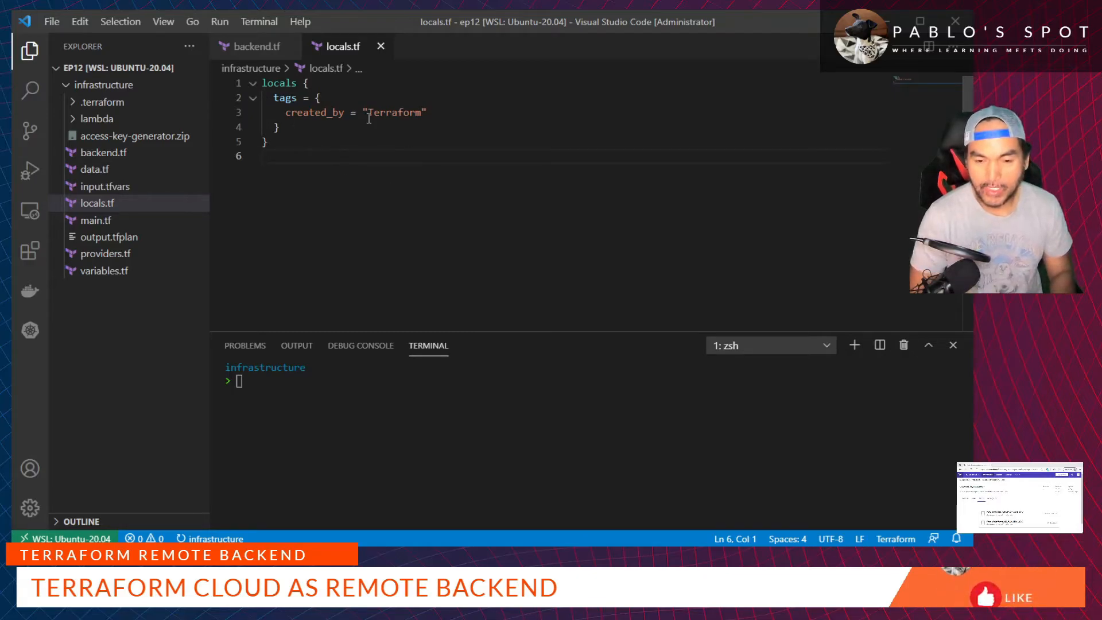
Add region = var.region to the tags in locals.tf and run the saved-output plan.
{"action": "key", "text": "Enter"}
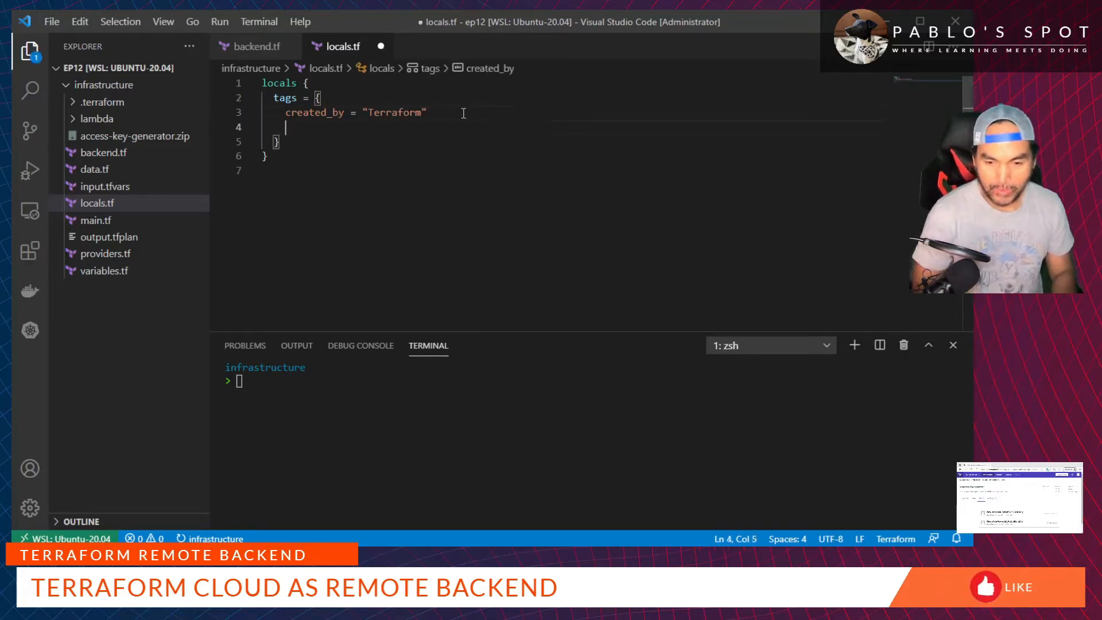
{"action": "type", "text": "region"}
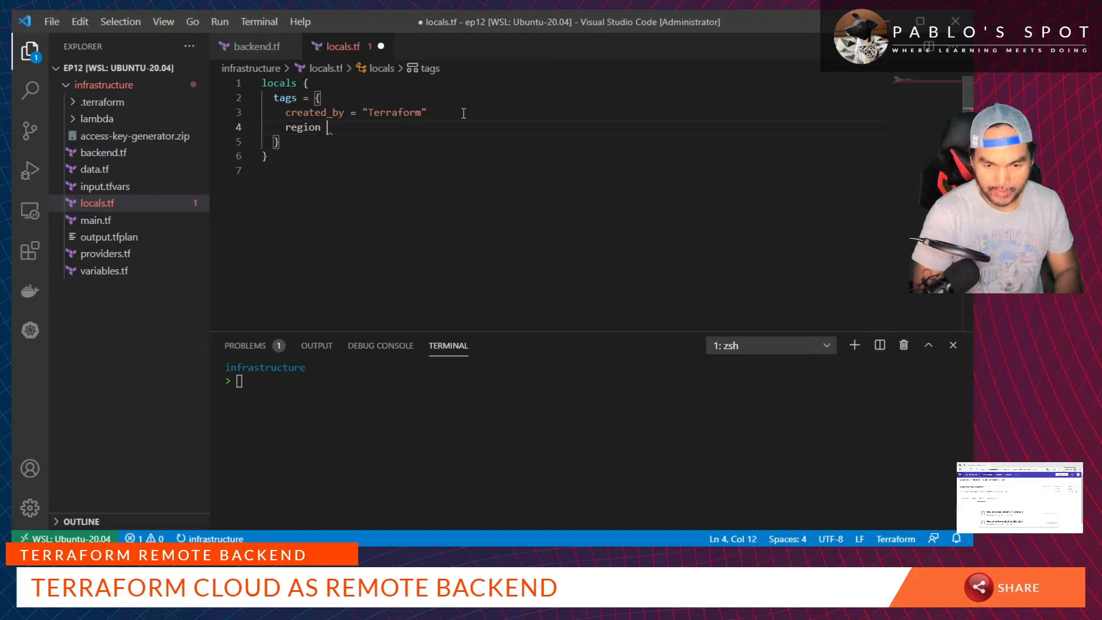
{"action": "type", "text": "= var.region"}
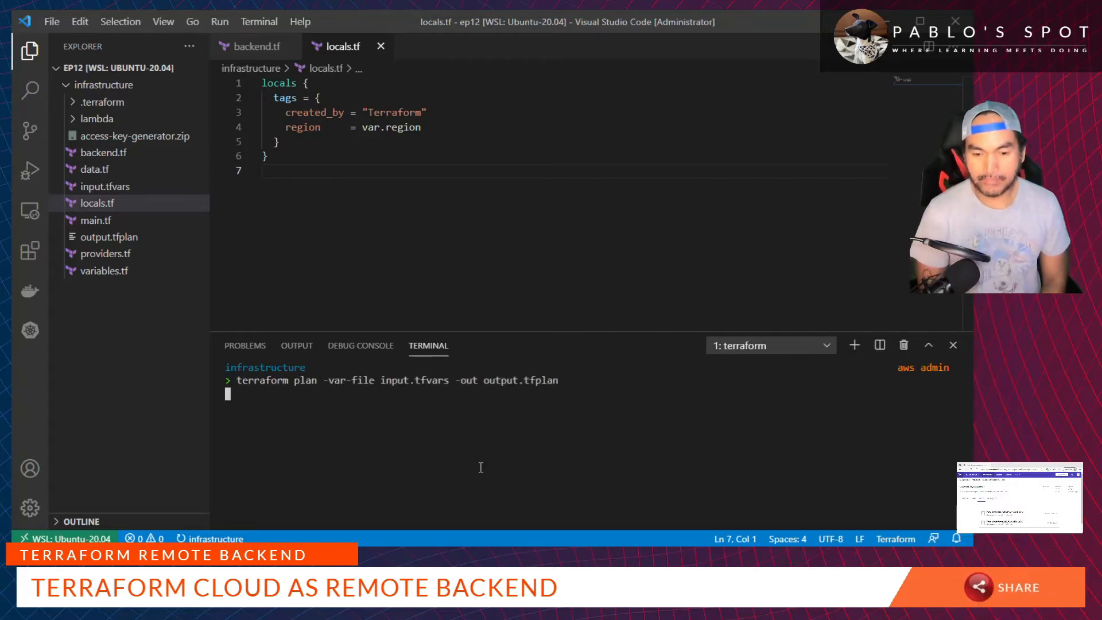
{"action": "key", "text": "Return"}
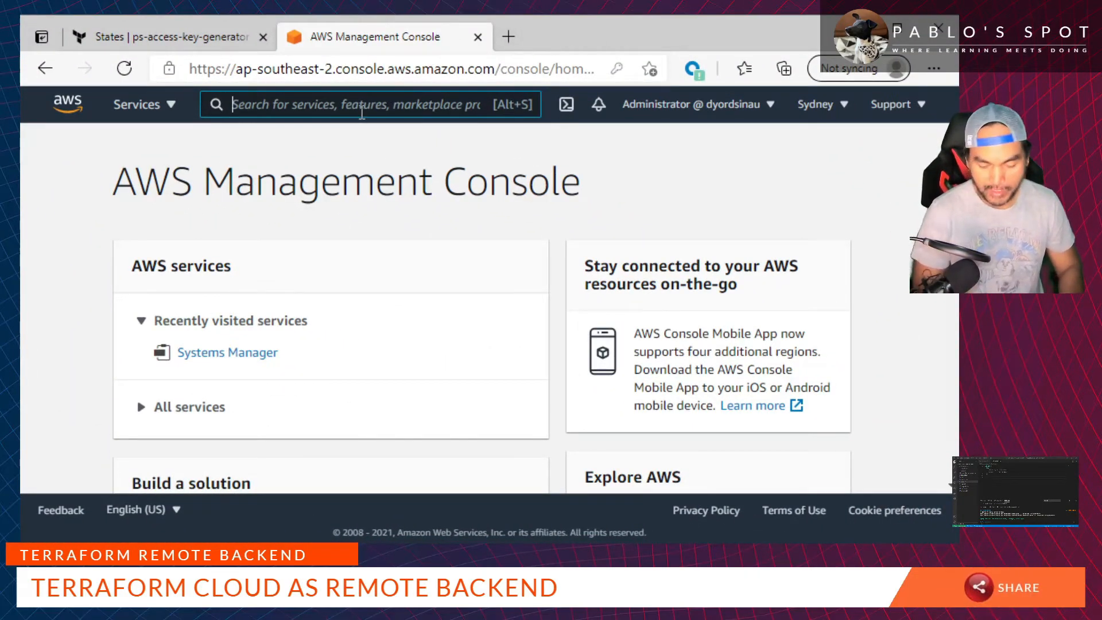
Find the Lambda service, switch to N. Virginia and open the access-key-generator function.
{"action": "type", "text": "lambda function"}
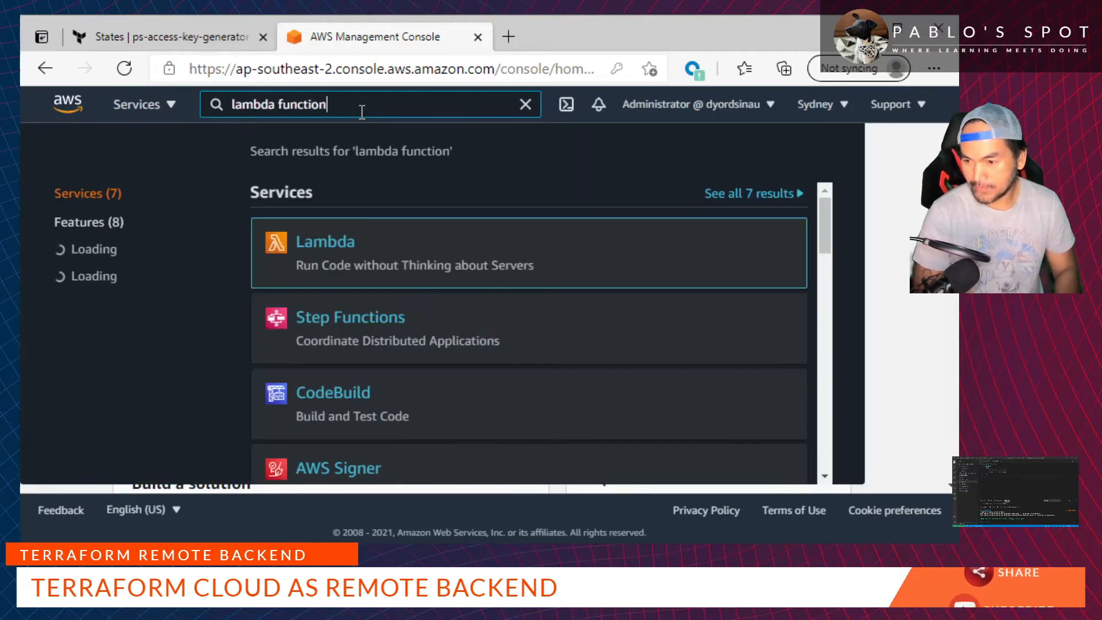
{"action": "left_click", "coordinate": [325, 242]}
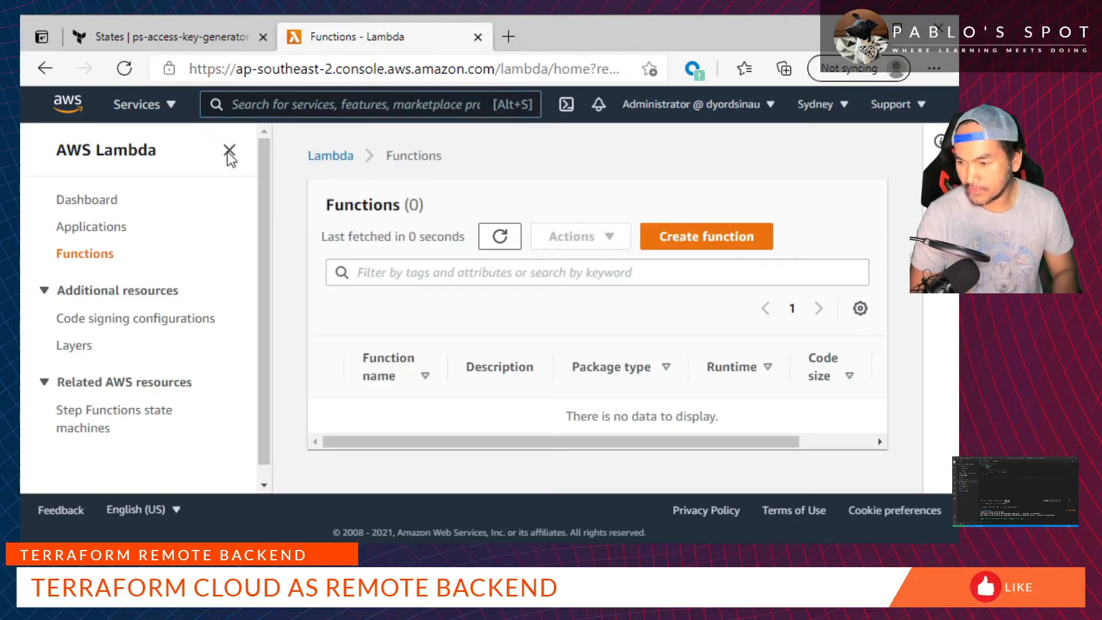
{"action": "left_click", "coordinate": [817, 105]}
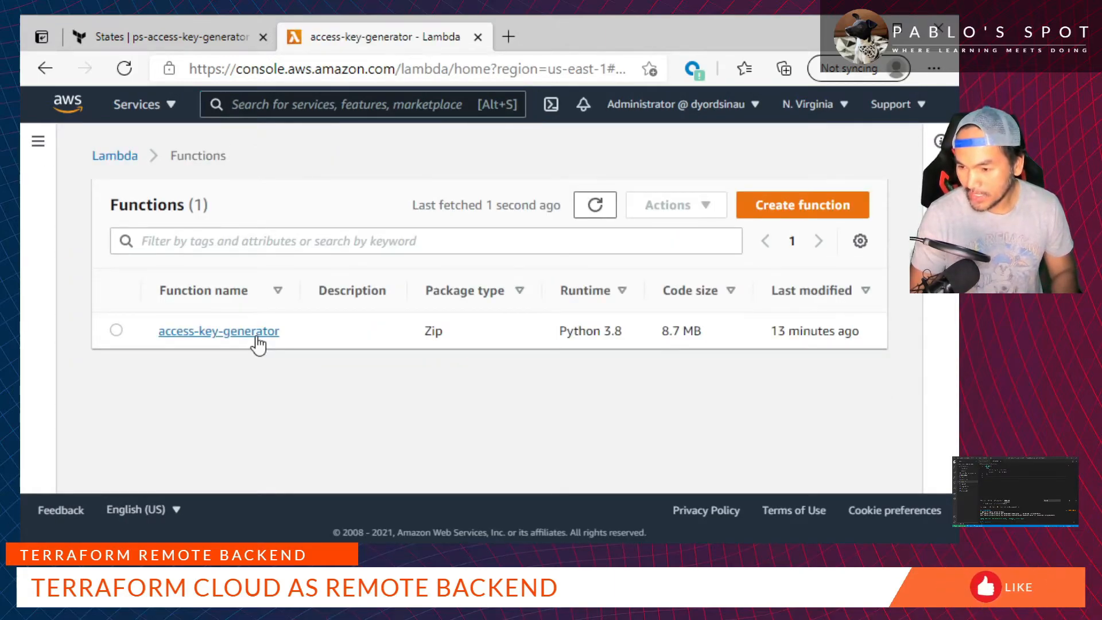
{"action": "left_click", "coordinate": [218, 330]}
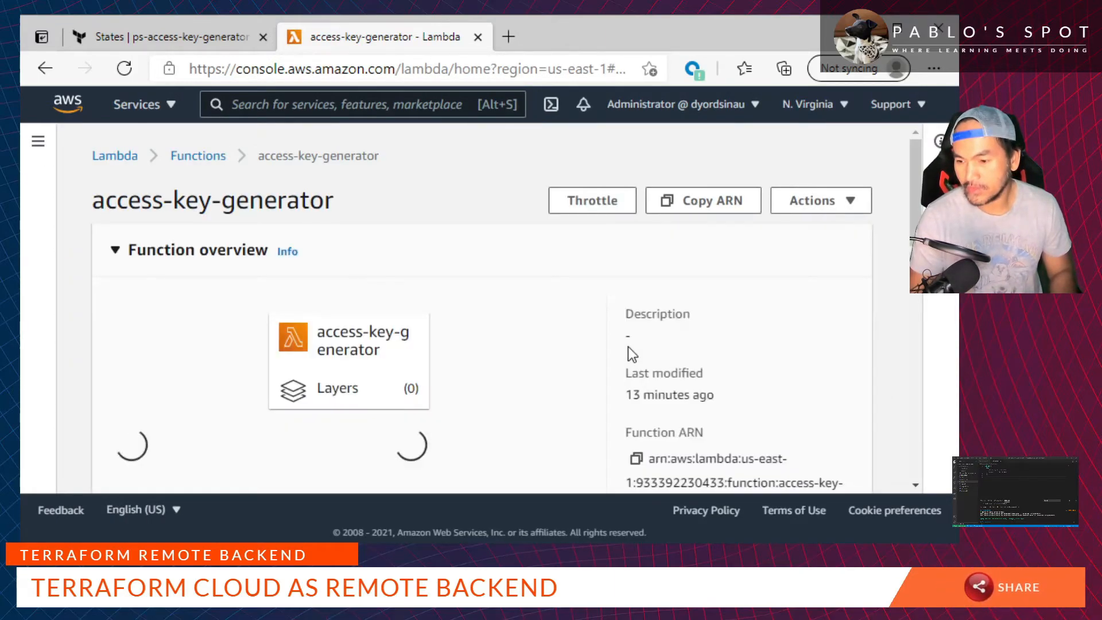
Under Configuration > Tags, add a manual_change = yes tag to the function and save it.
{"action": "scroll", "scroll_direction": "down", "scroll_amount": 3}
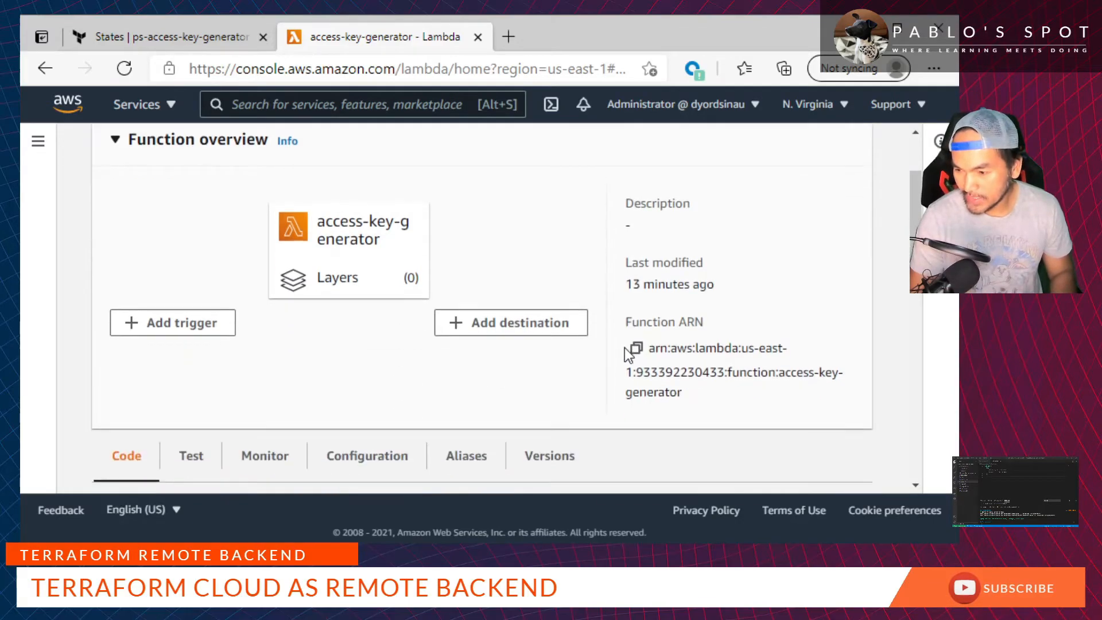
{"action": "scroll", "scroll_direction": "down", "scroll_amount": 3}
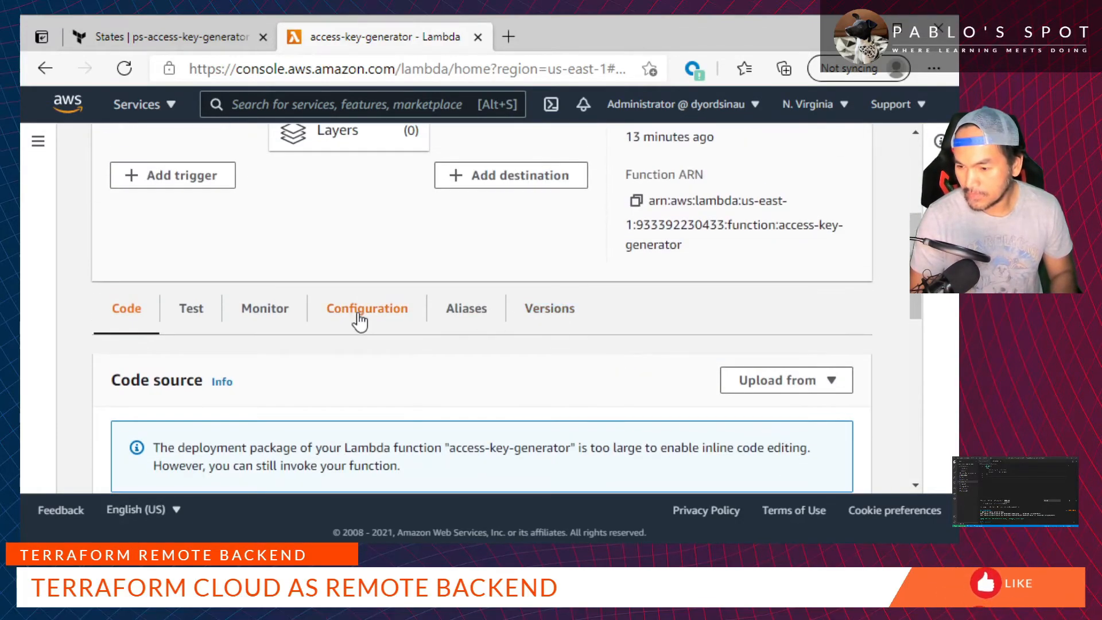
{"action": "left_click", "coordinate": [366, 307]}
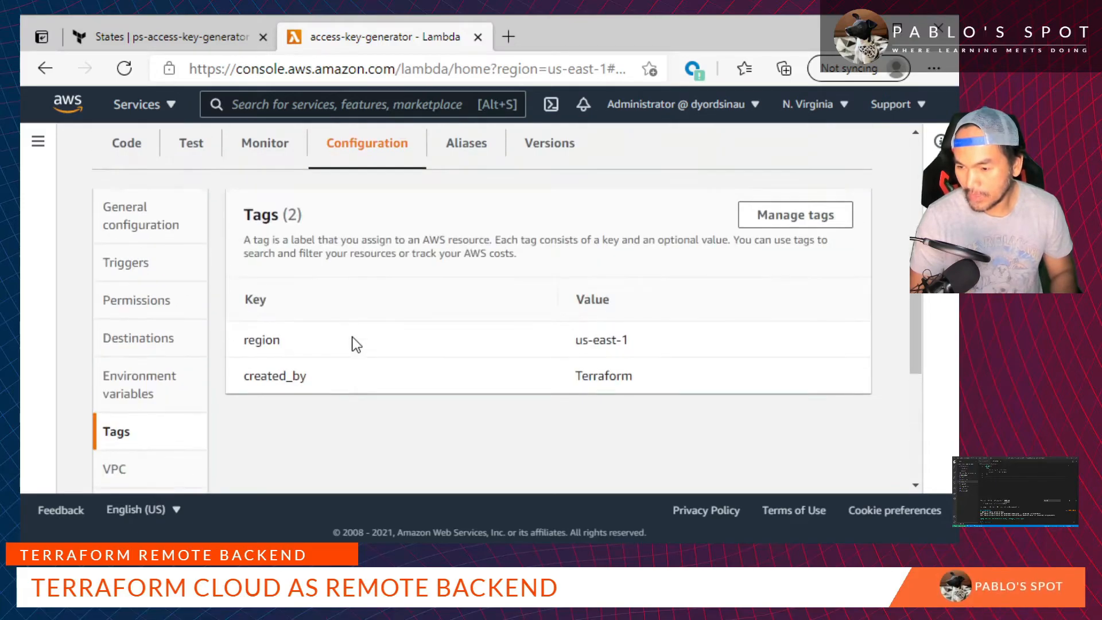
{"action": "mouse_move", "coordinate": [795, 215]}
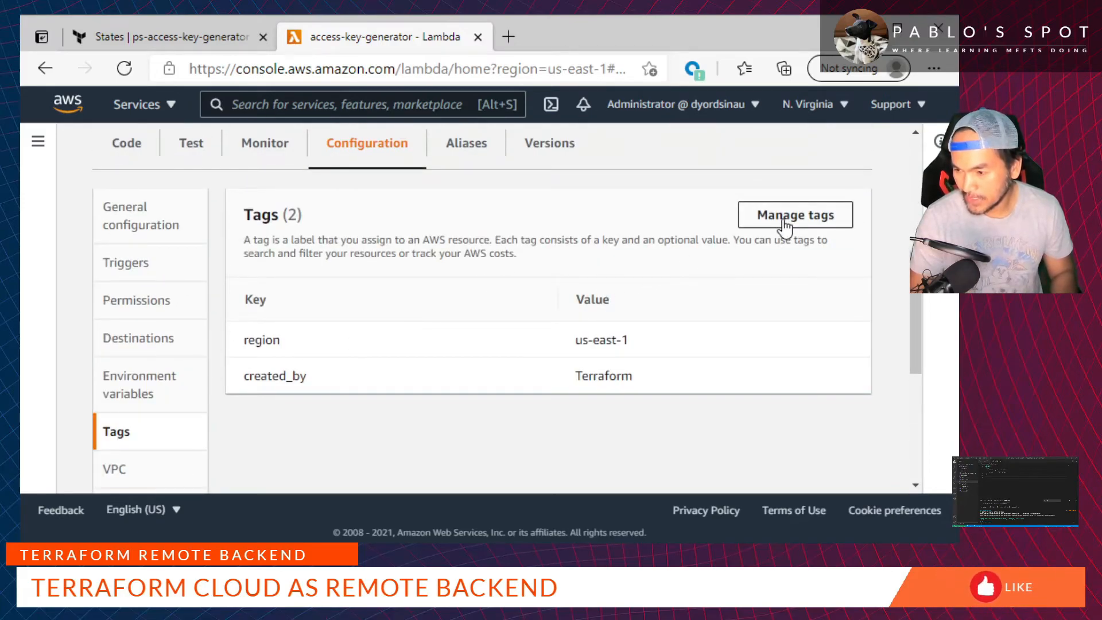
{"action": "left_click", "coordinate": [795, 215]}
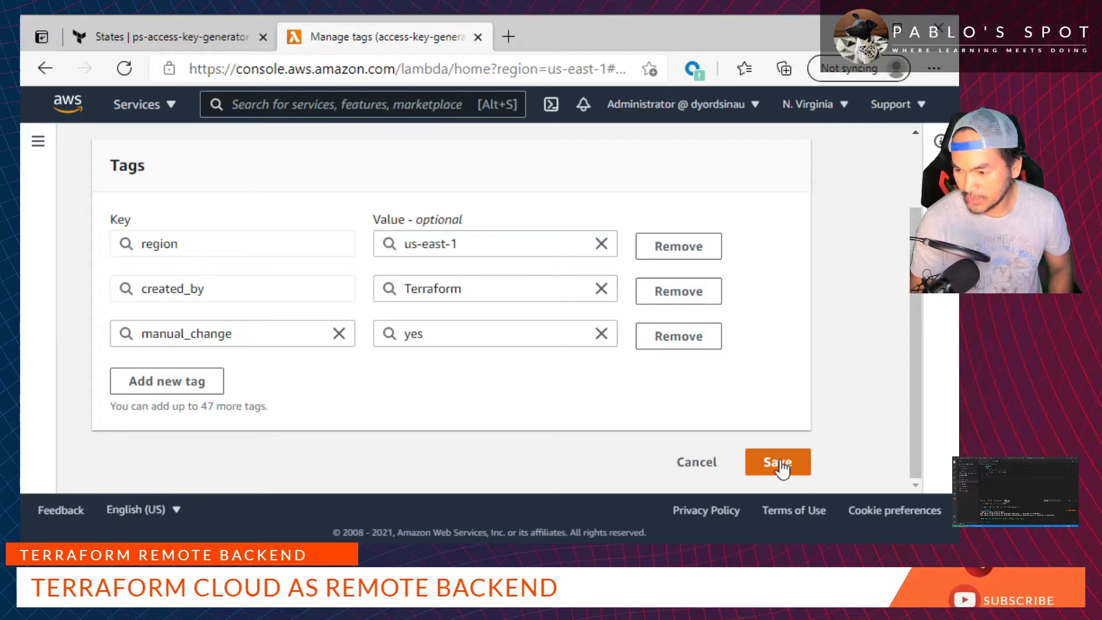
{"action": "left_click", "coordinate": [778, 463]}
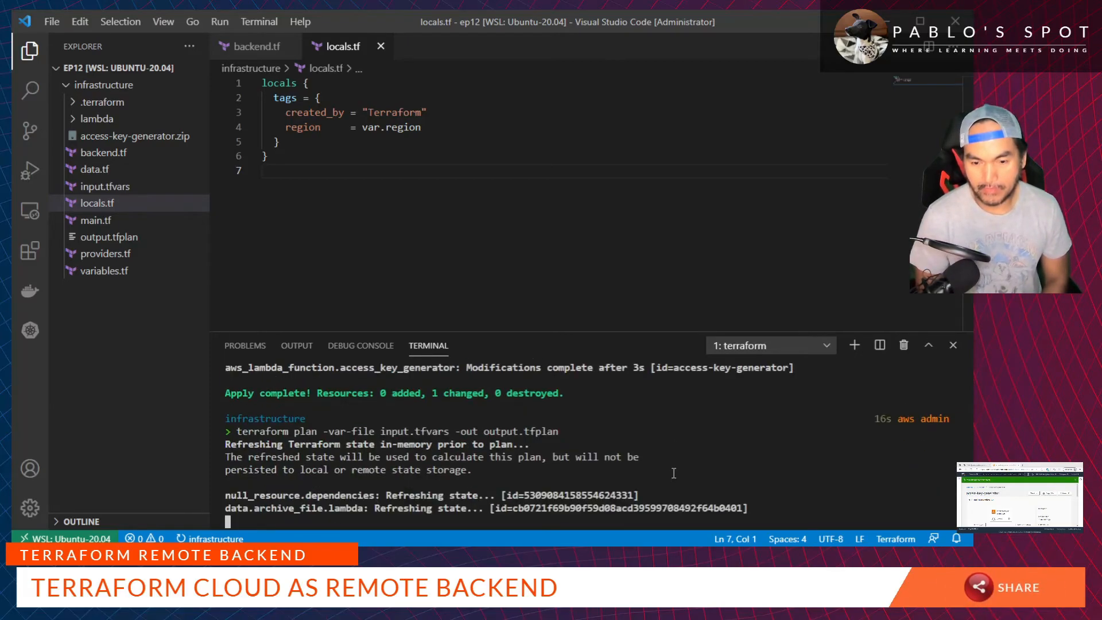
Scroll the plan output showing 1 change removing the manual_change tag, saved to output.tfplan.
{"action": "scroll", "scroll_direction": "down", "scroll_amount": 3}
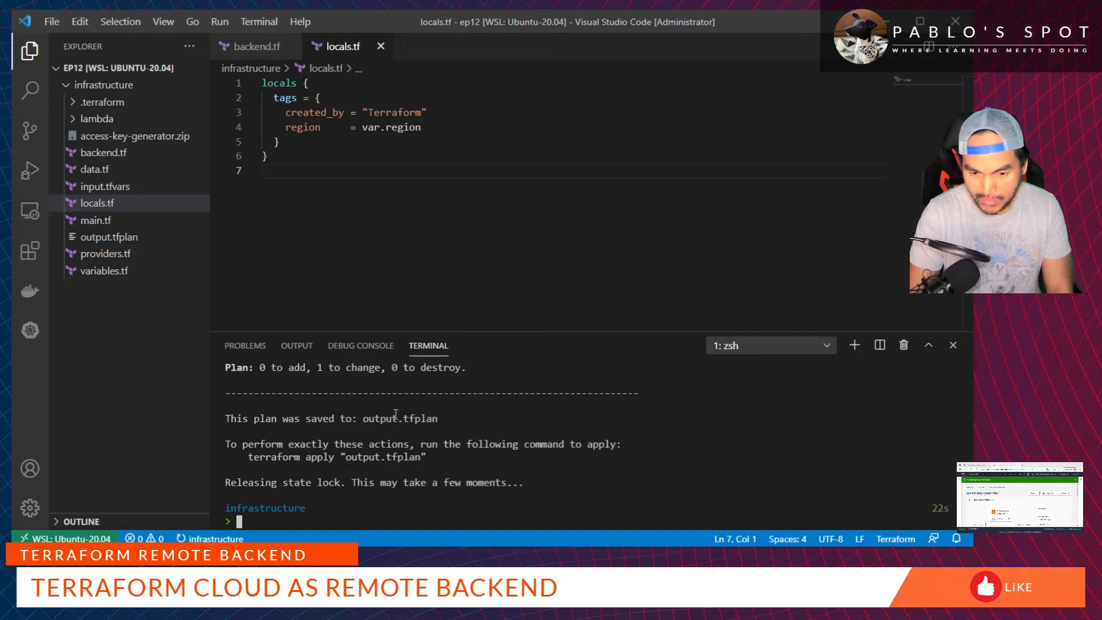
{"action": "scroll", "scroll_direction": "up", "scroll_amount": 3}
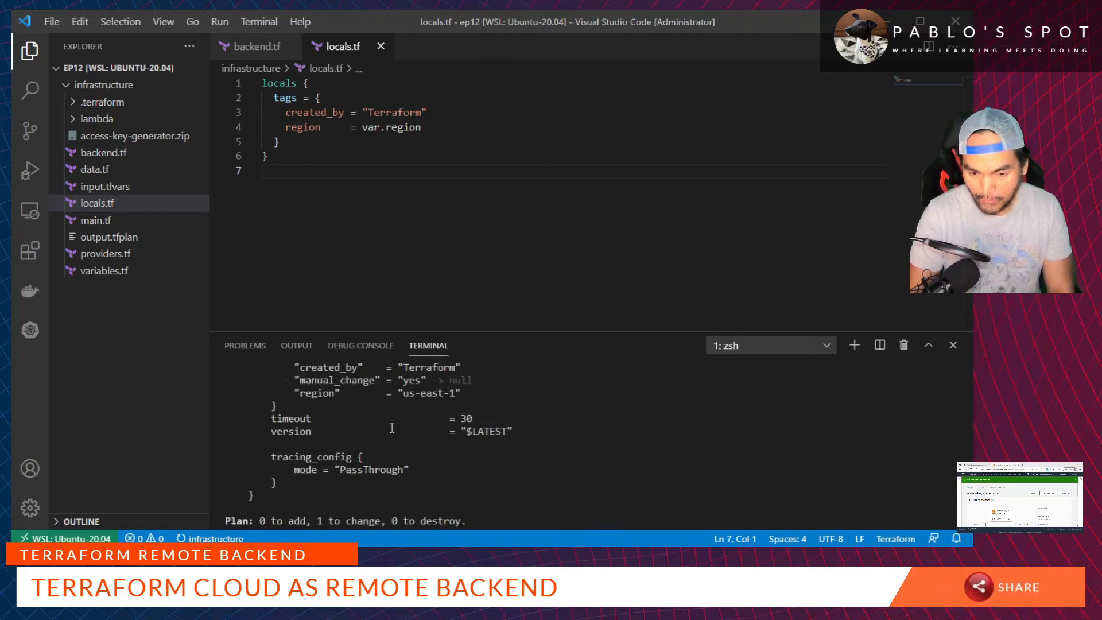
{"action": "scroll", "scroll_direction": "up", "scroll_amount": 3}
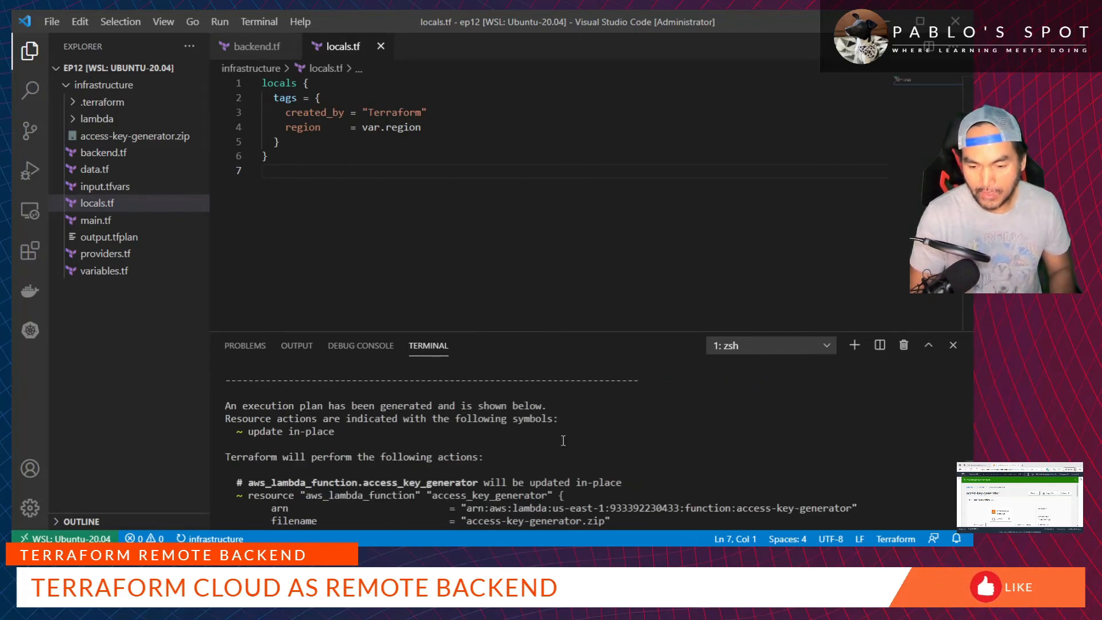
{"action": "scroll", "scroll_direction": "down", "scroll_amount": 3}
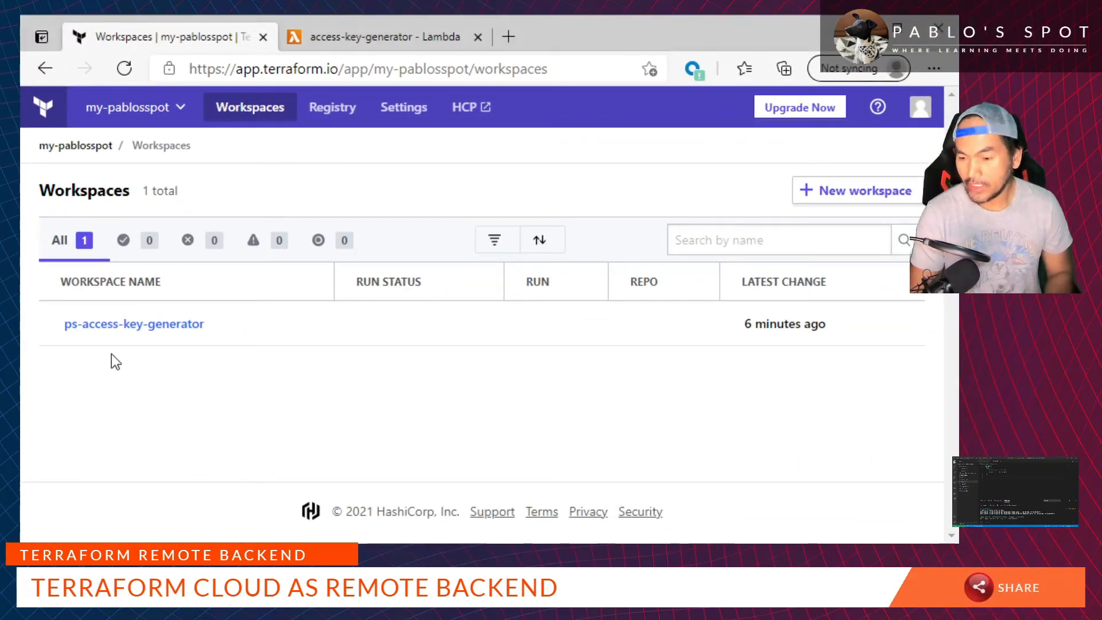
Open the ps-access-key-generator workspace's States tab and review its five state versions.
{"action": "left_click", "coordinate": [133, 324]}
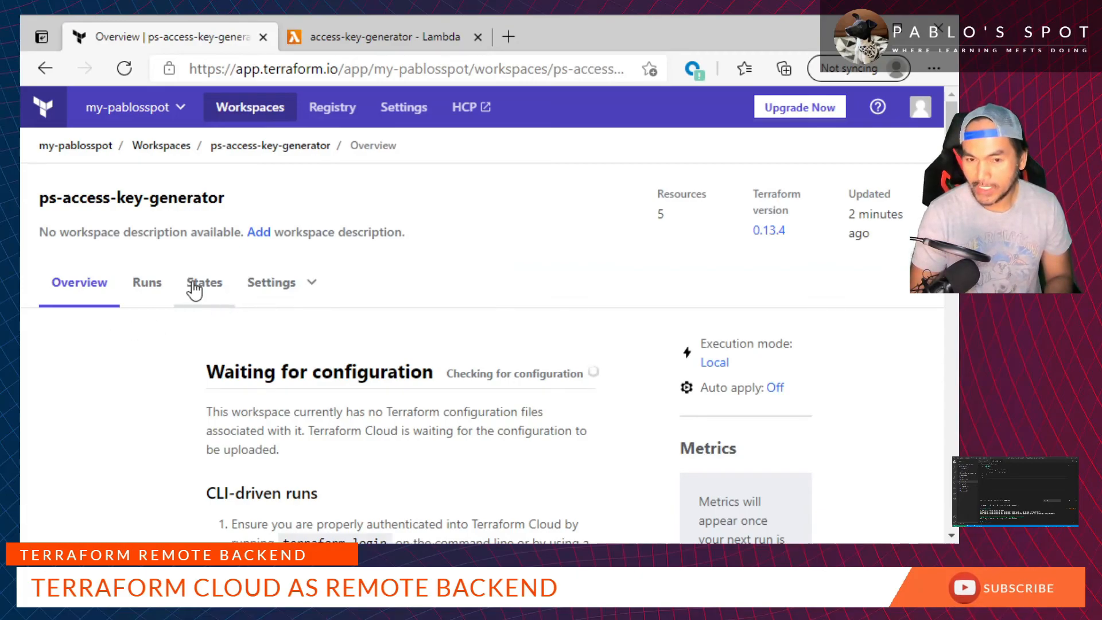
{"action": "mouse_move", "coordinate": [204, 282]}
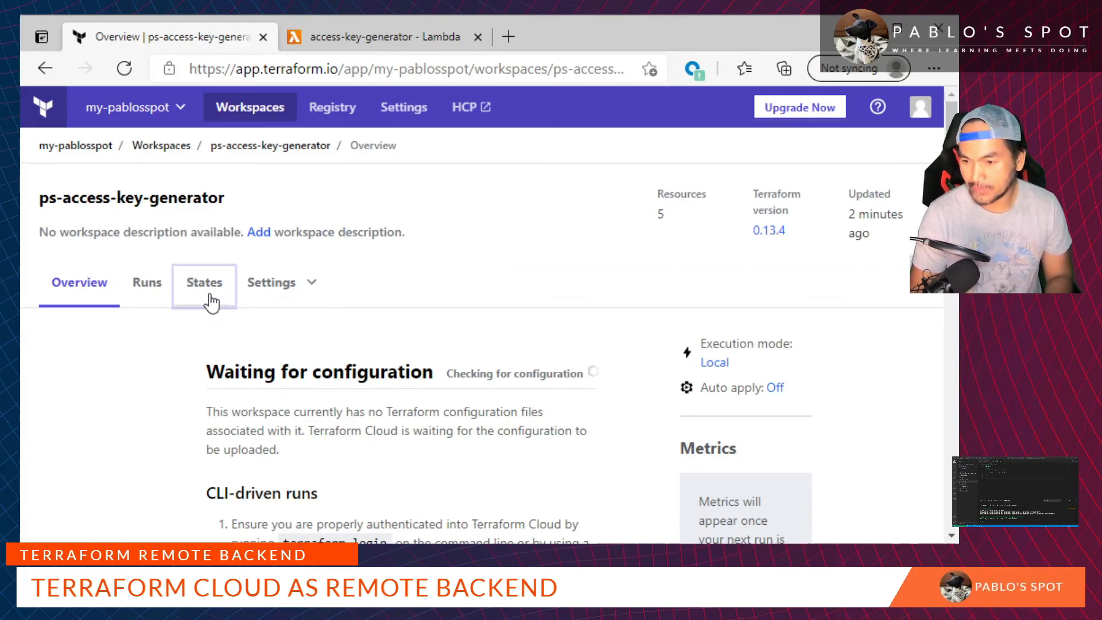
{"action": "left_click", "coordinate": [205, 283]}
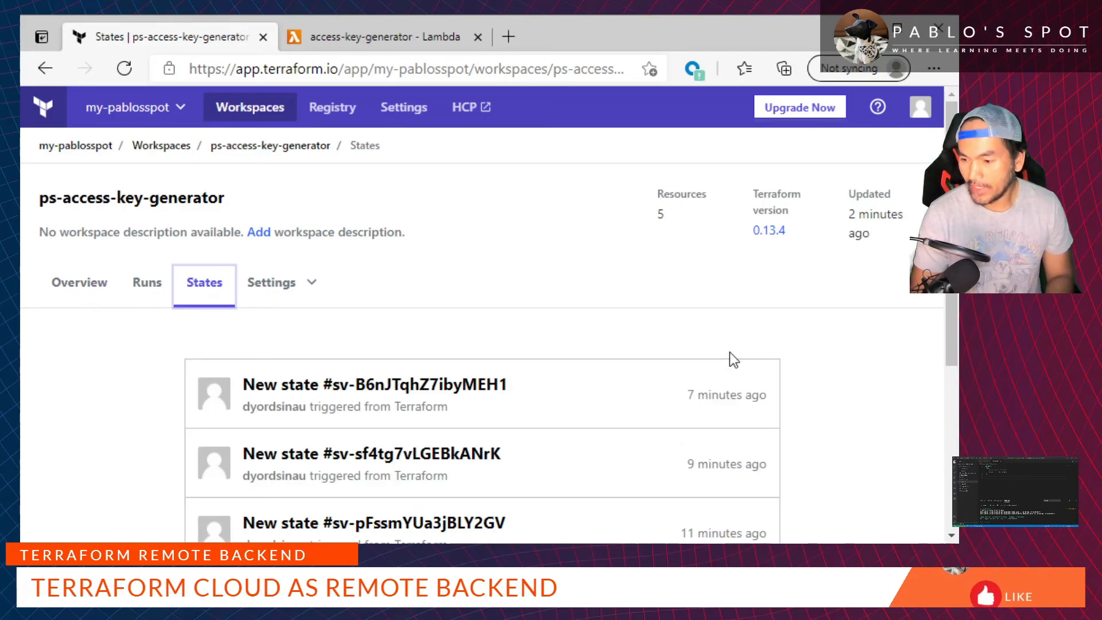
{"action": "scroll", "scroll_direction": "down", "scroll_amount": 3}
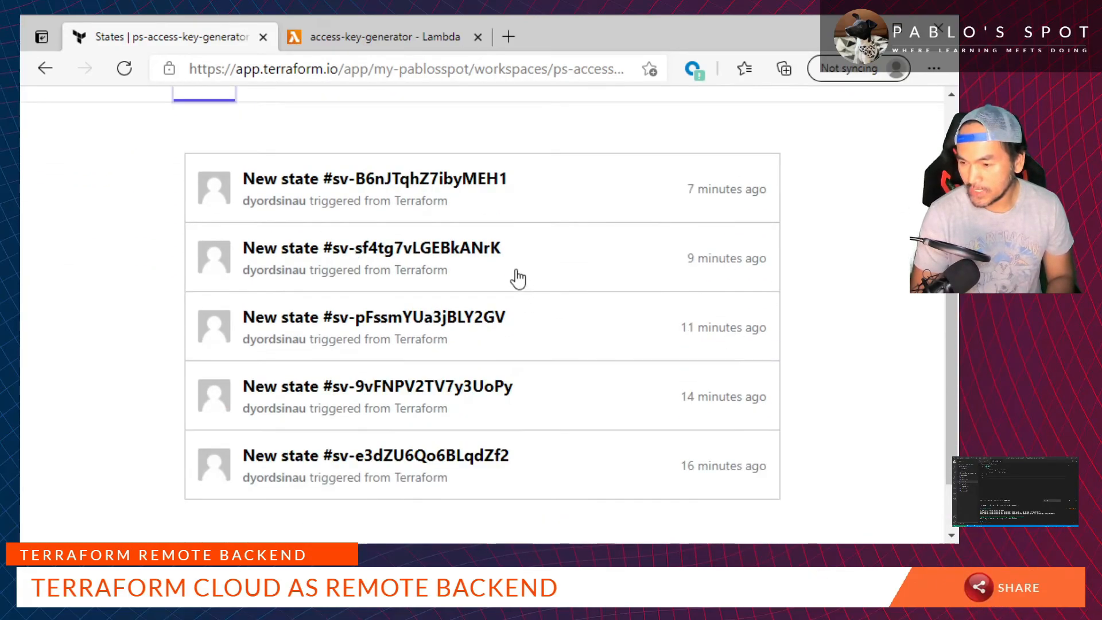
{"action": "scroll", "scroll_direction": "up", "scroll_amount": 3}
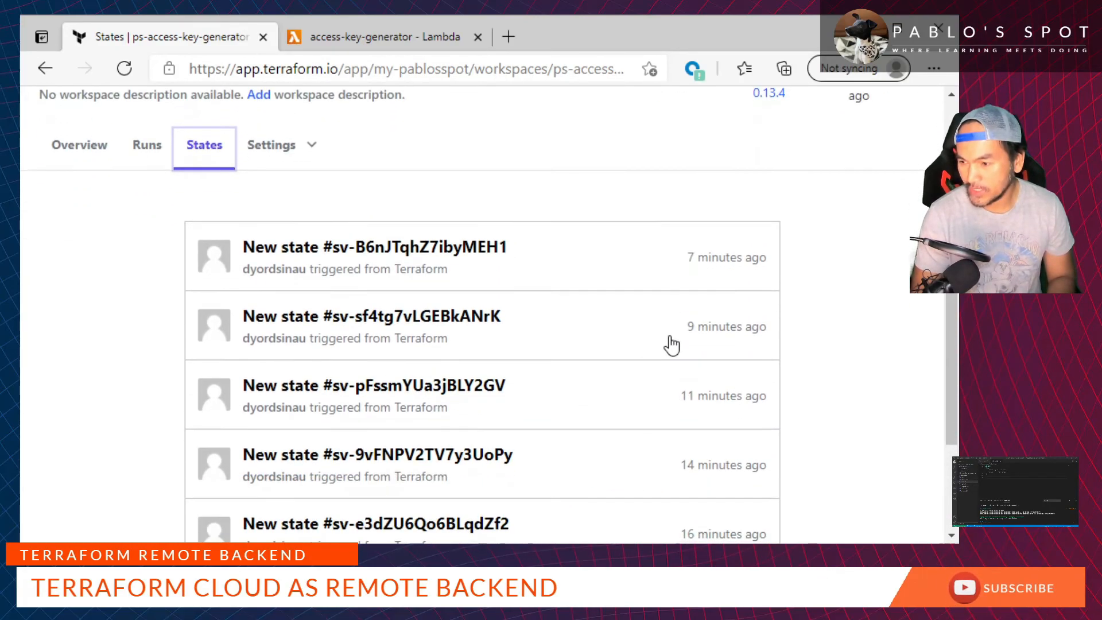